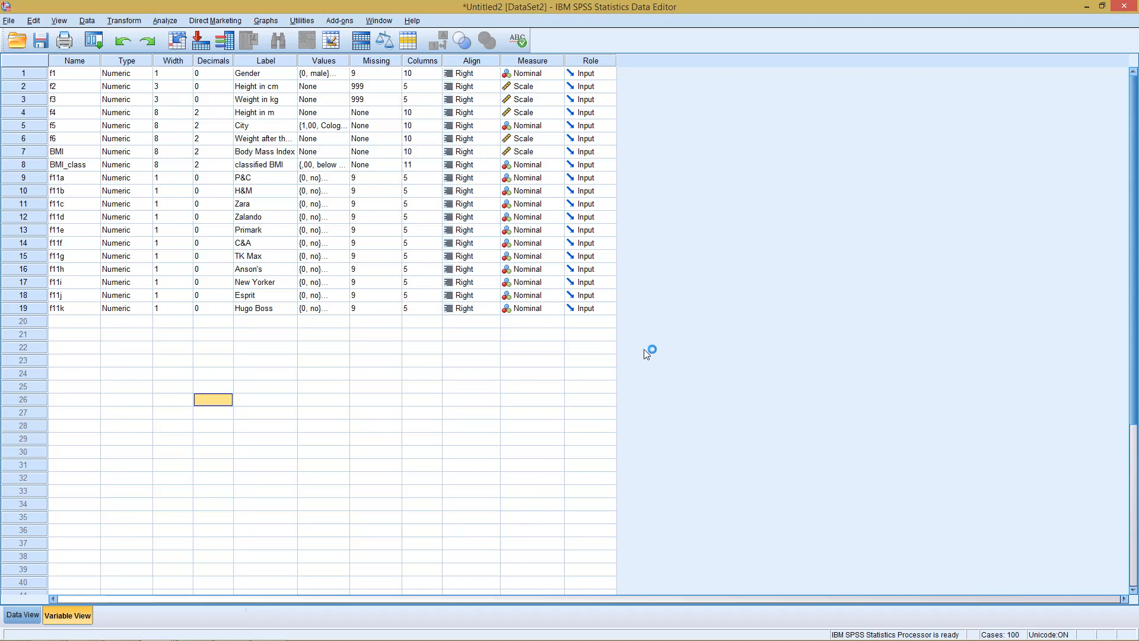
mouse_move(193, 250)
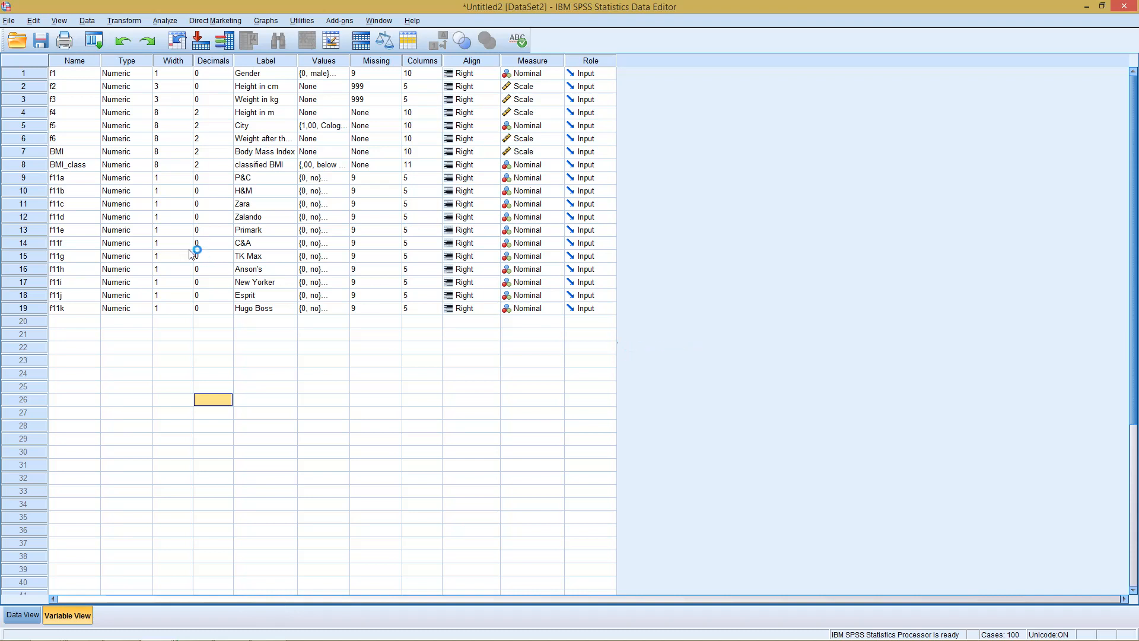
mouse_move(39, 184)
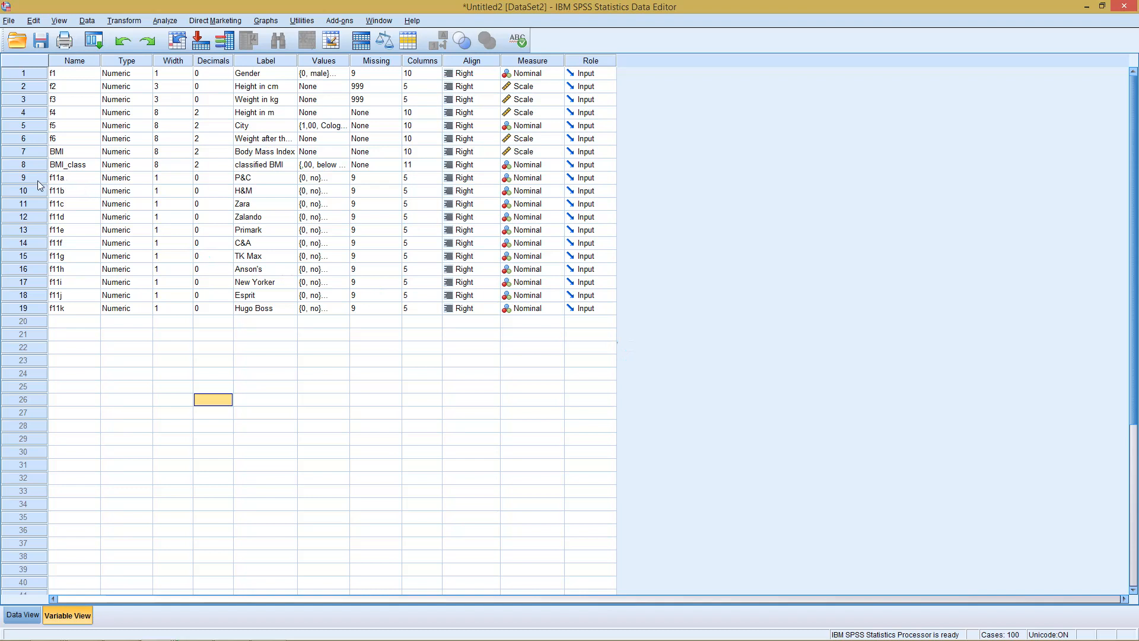
mouse_move(55, 184)
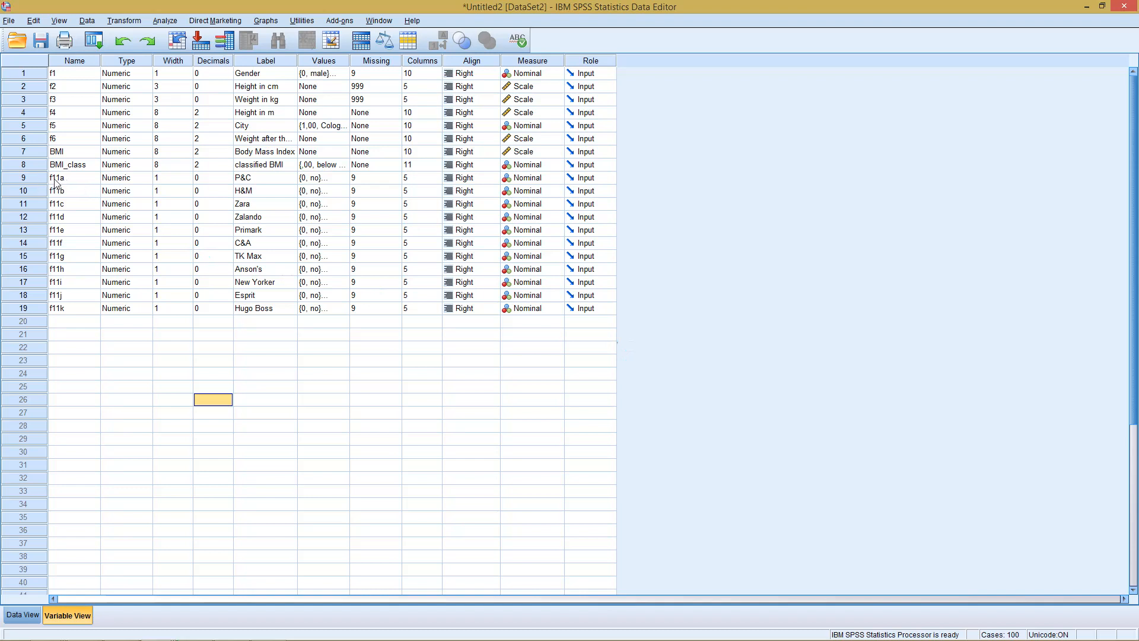
mouse_move(264, 164)
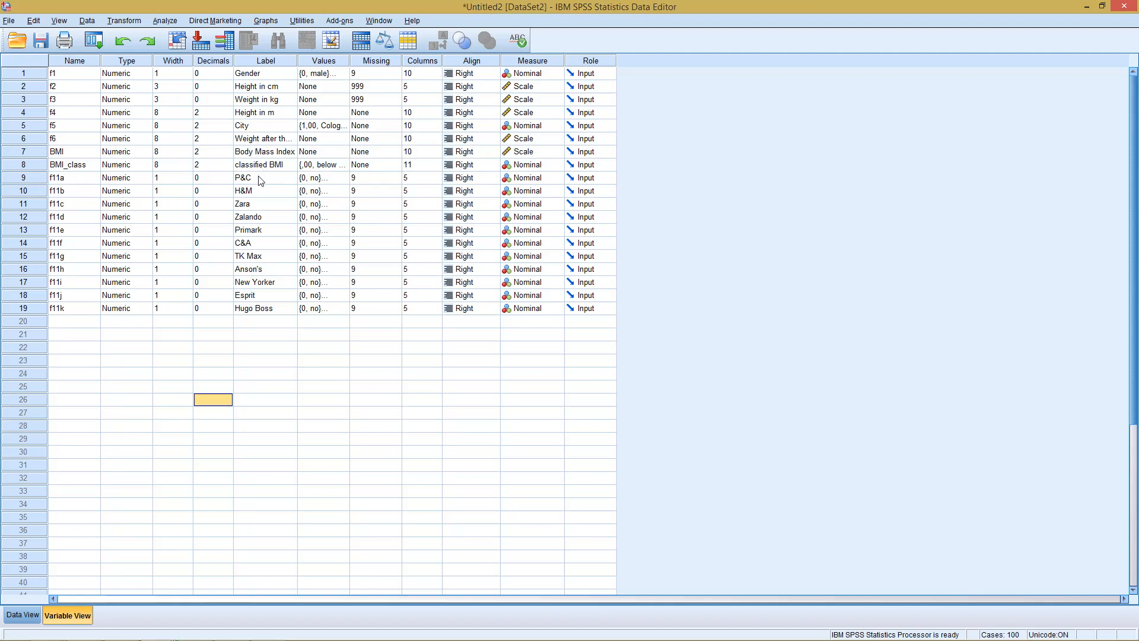
mouse_move(254, 179)
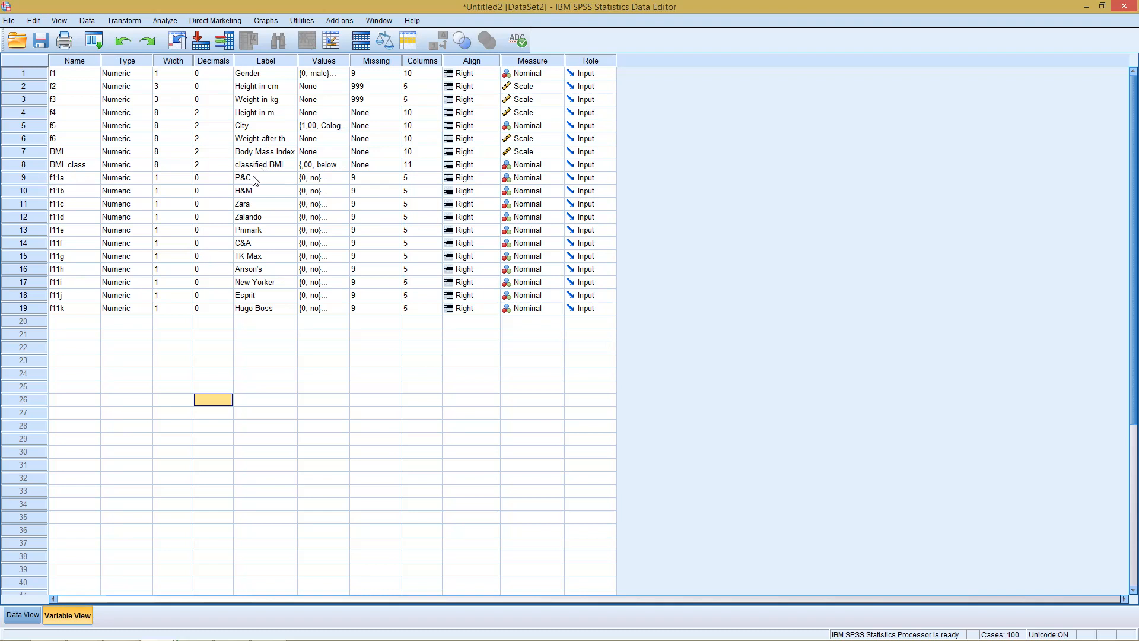
mouse_move(256, 216)
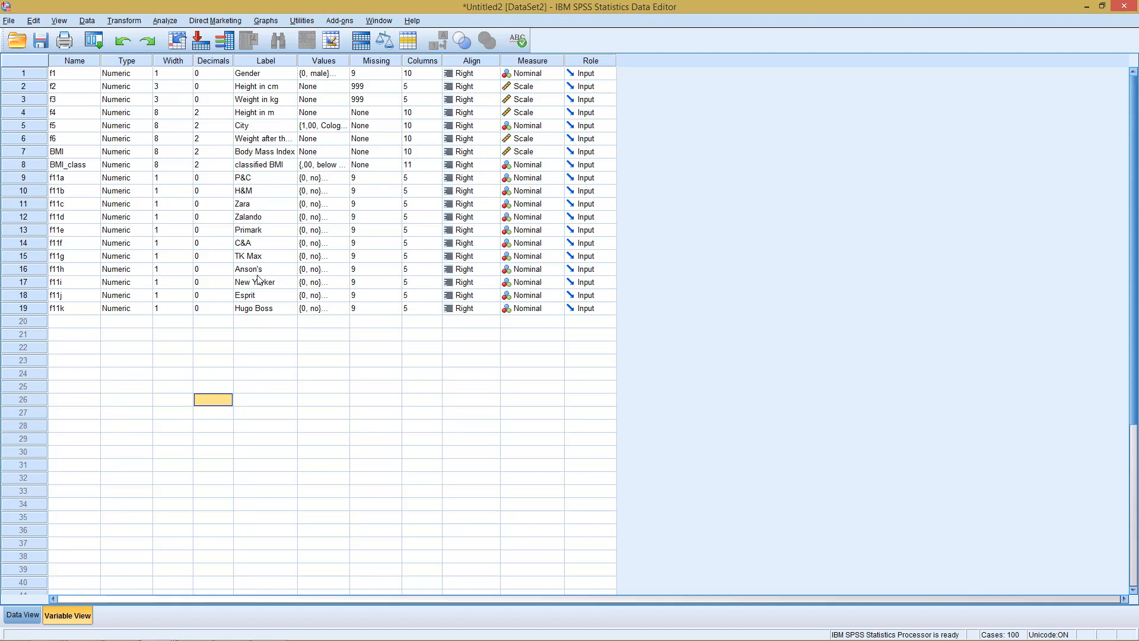
mouse_move(263, 306)
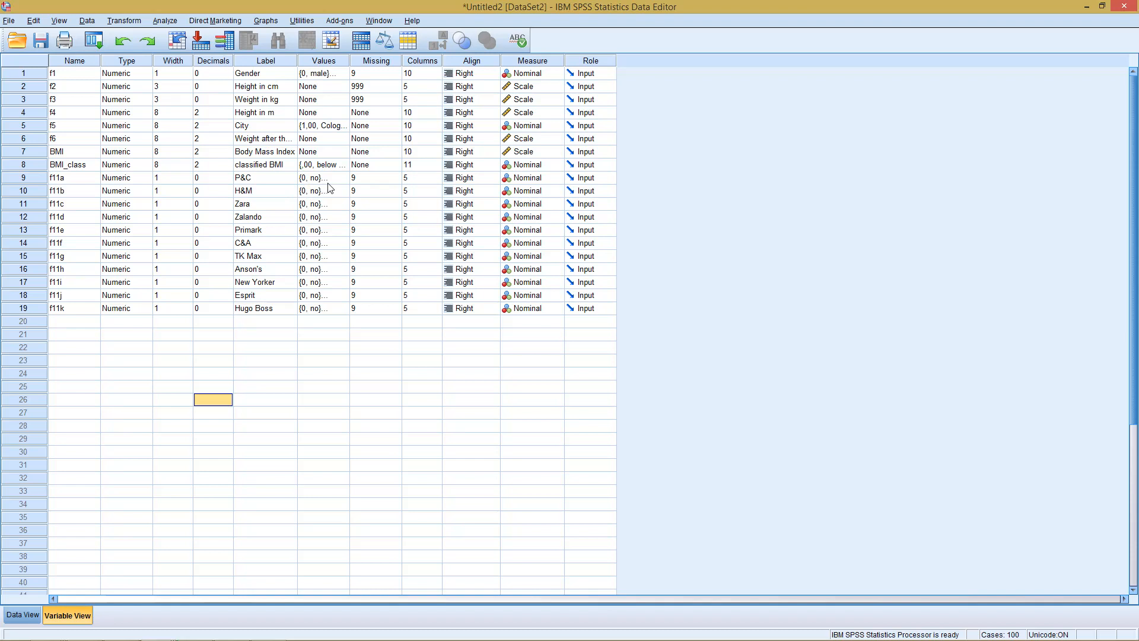
mouse_move(313, 180)
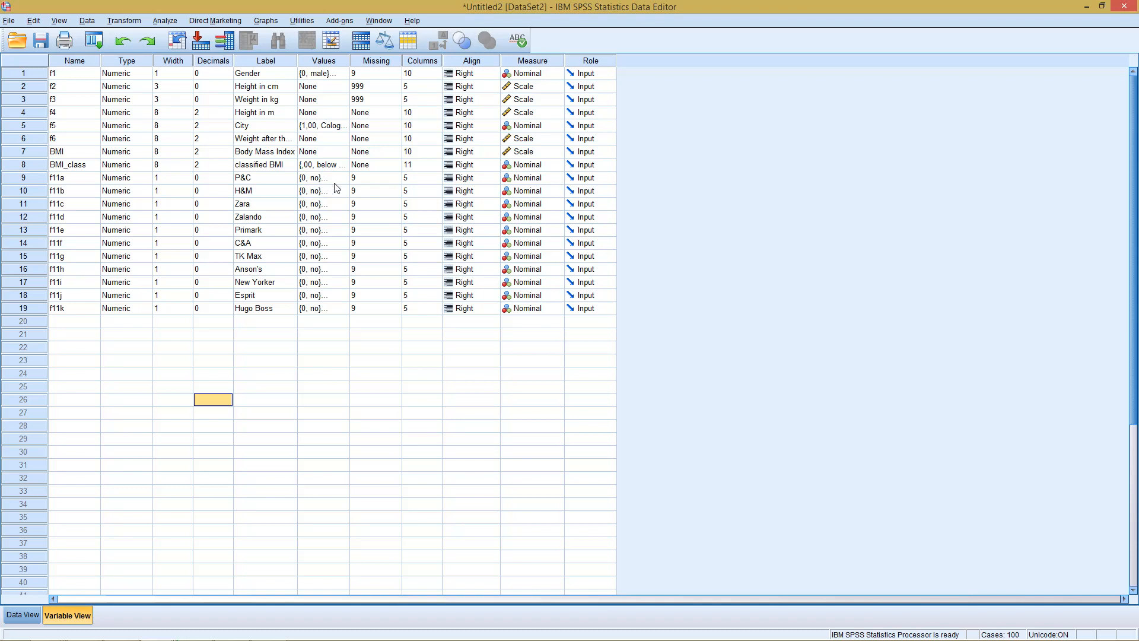
mouse_move(326, 183)
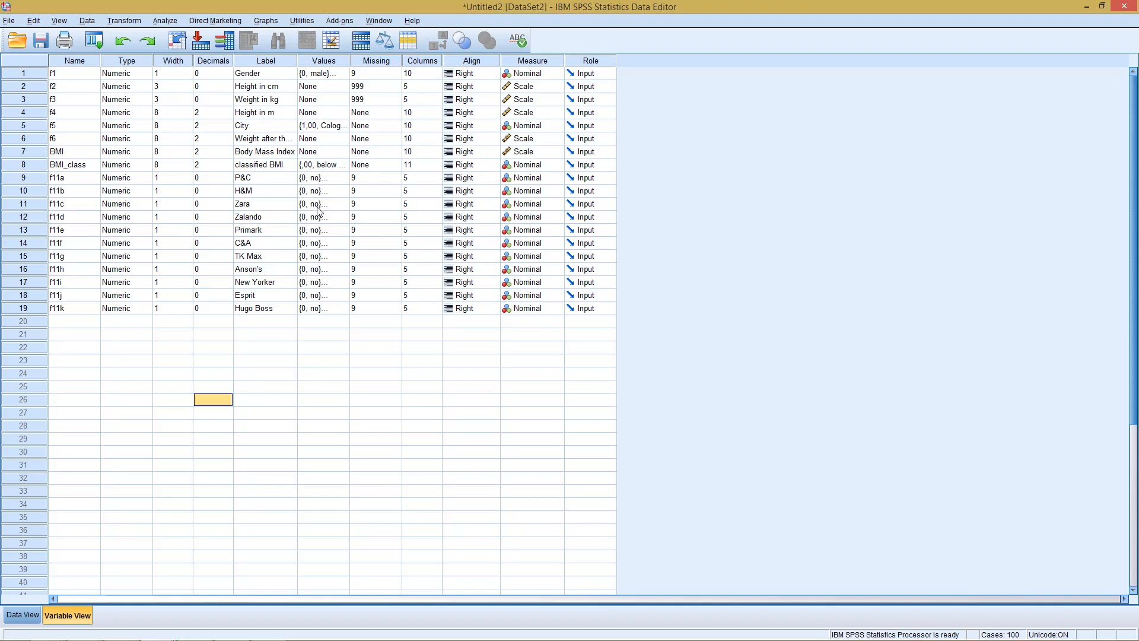
mouse_move(310, 180)
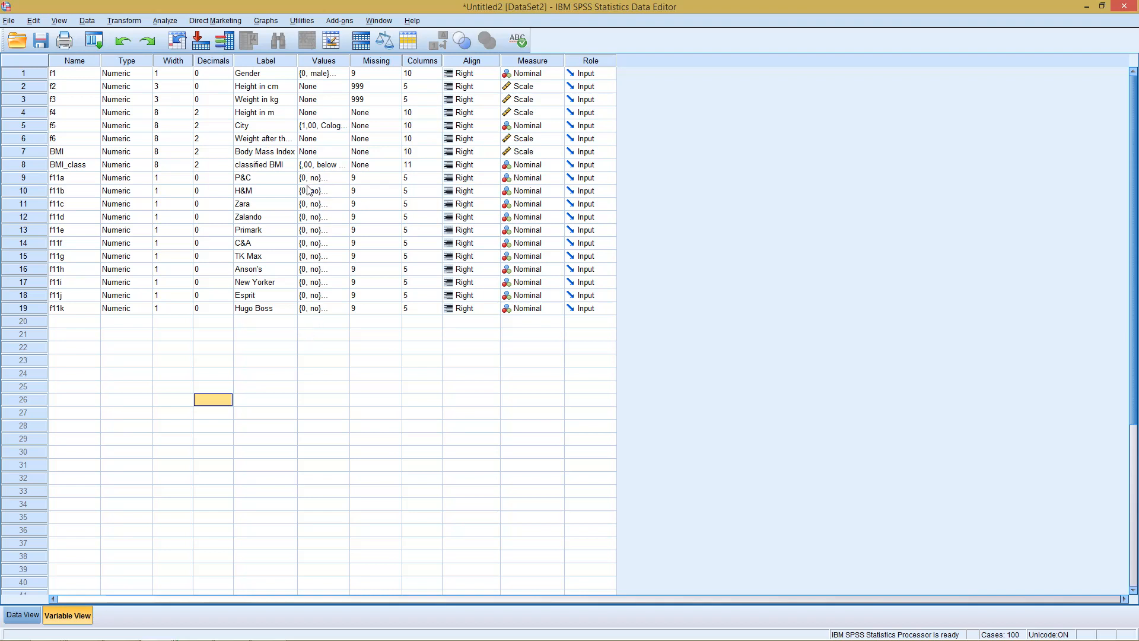
mouse_move(316, 257)
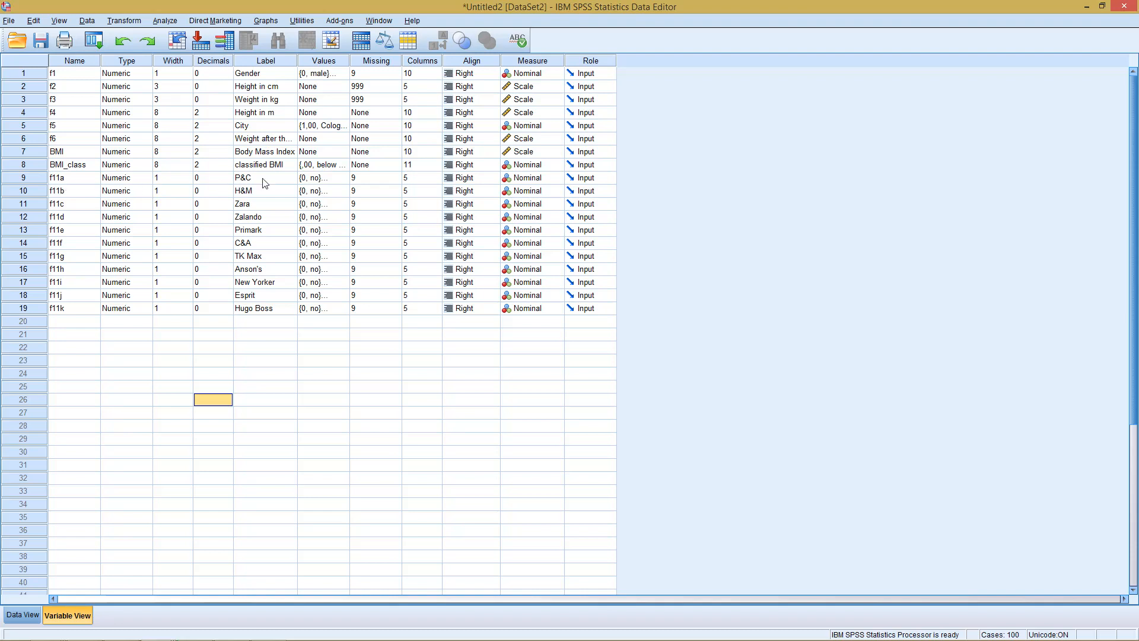
mouse_move(307, 186)
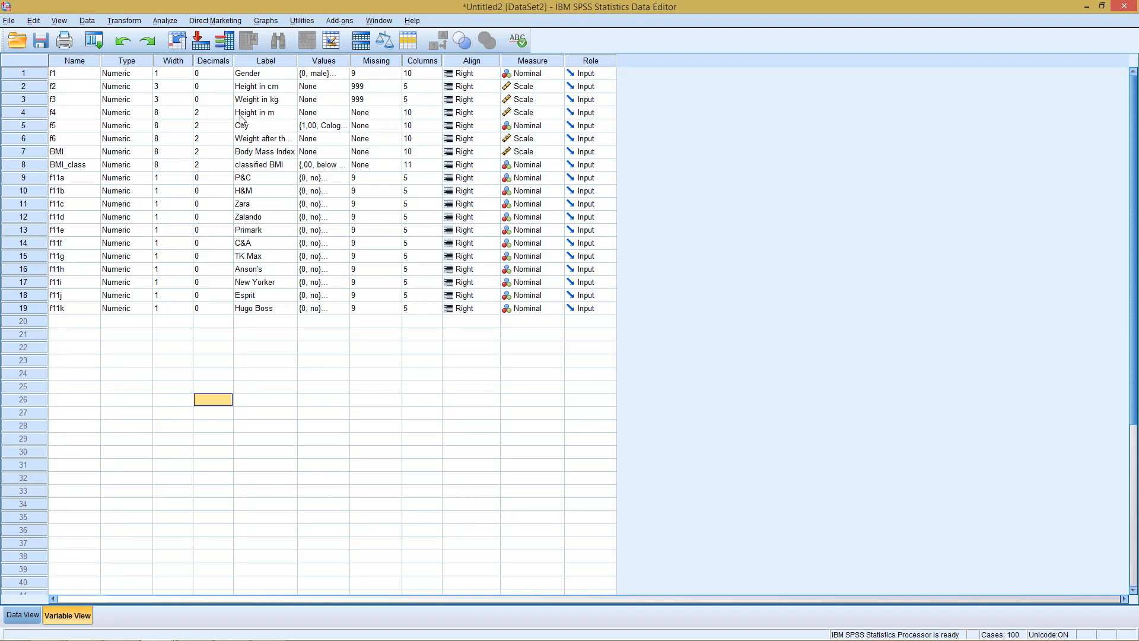
mouse_move(220, 111)
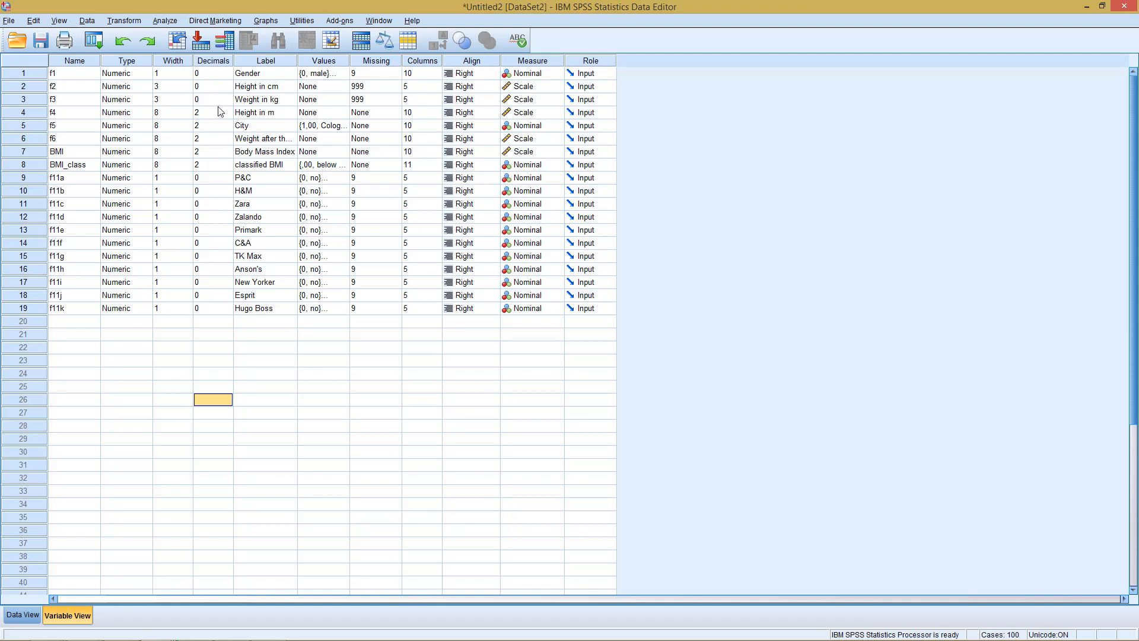
mouse_move(214, 106)
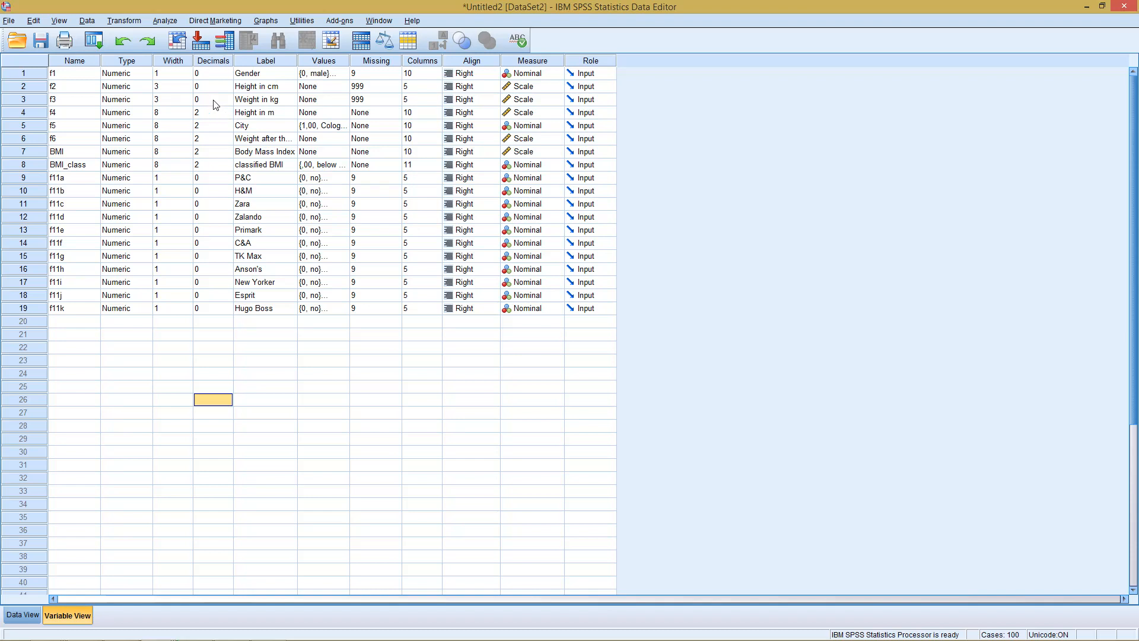
mouse_move(72, 190)
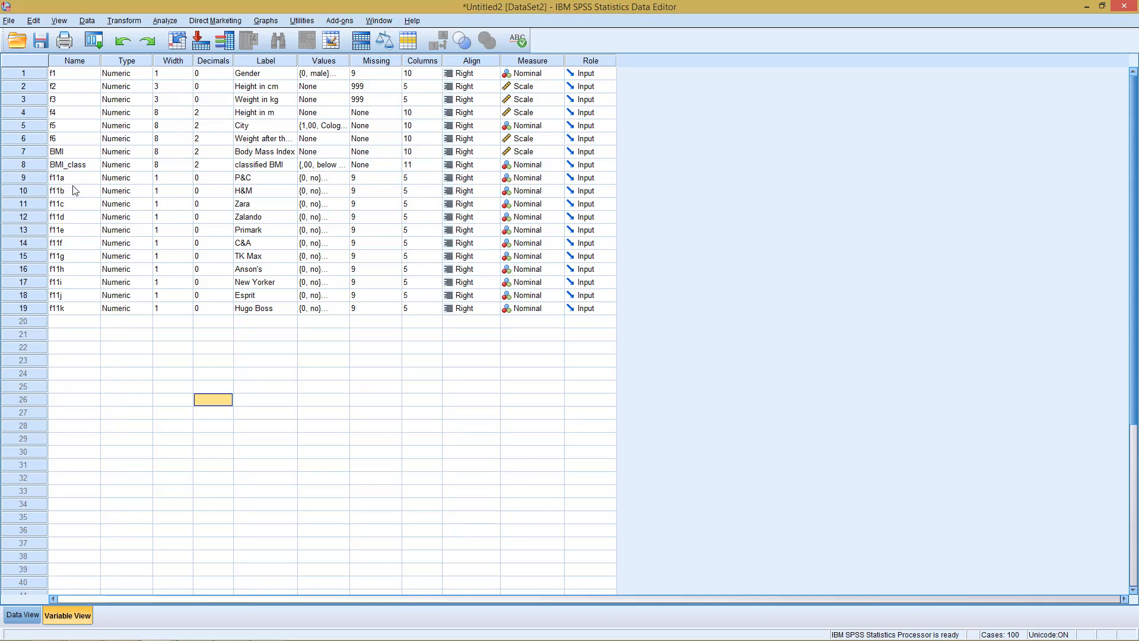
mouse_move(87, 274)
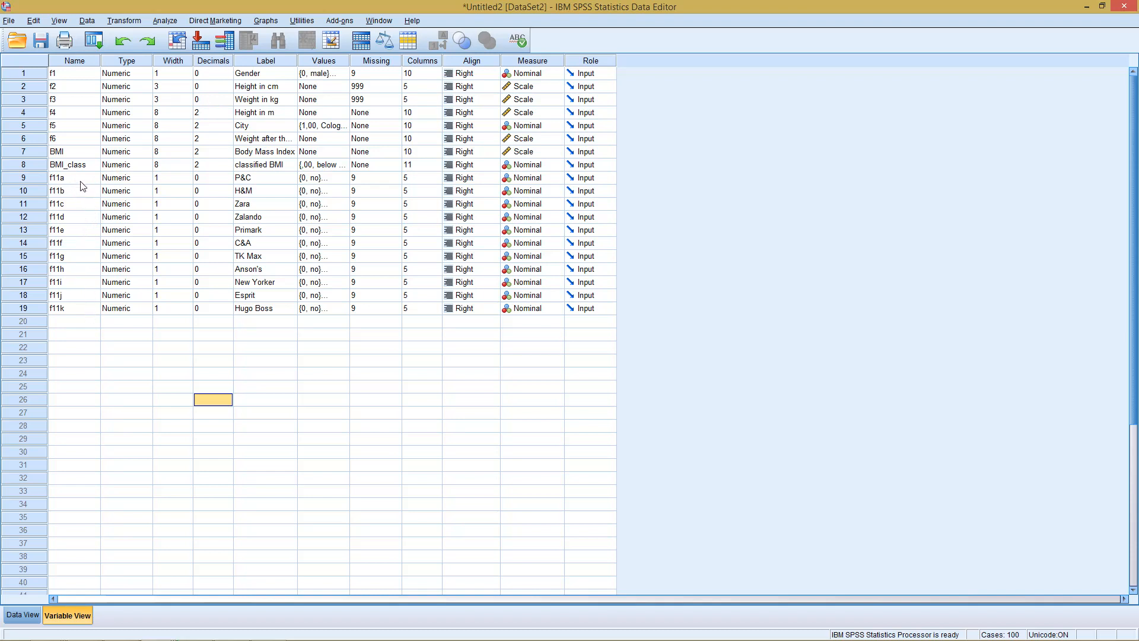
mouse_move(83, 194)
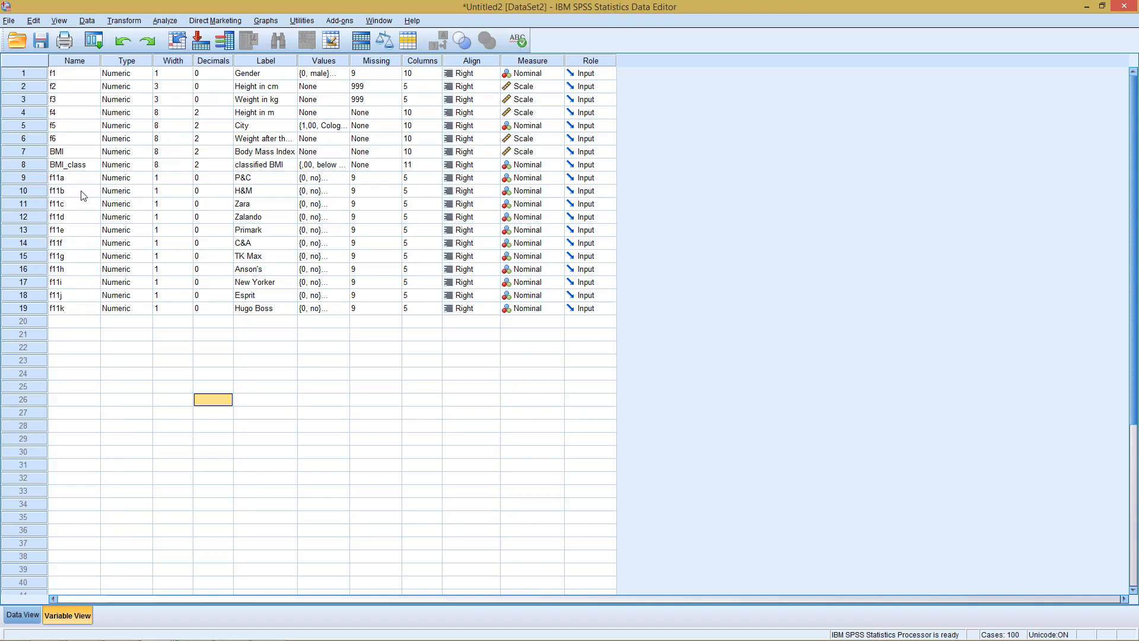
mouse_move(83, 190)
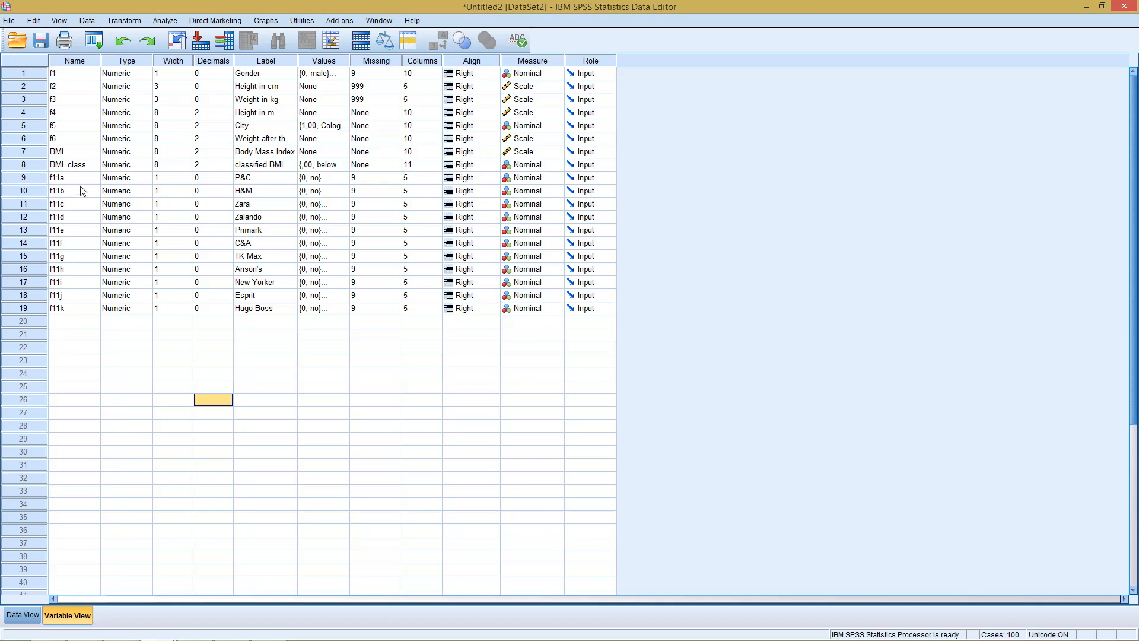
mouse_move(168, 28)
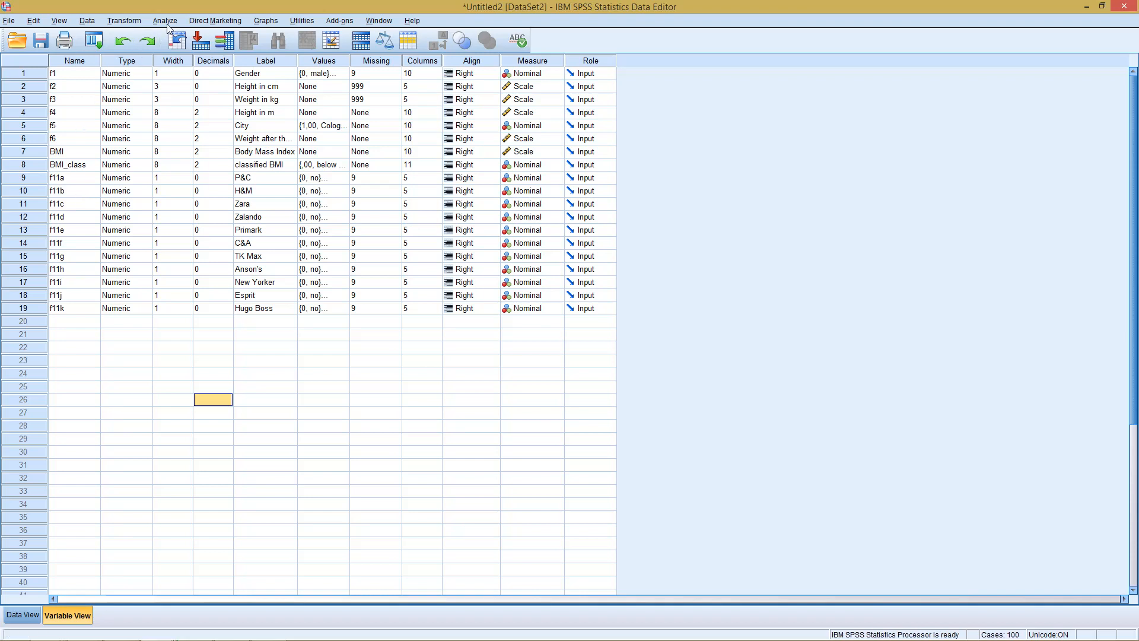
Bring up the Analyze menu to reach the Multiple Response set definitions
click(165, 20)
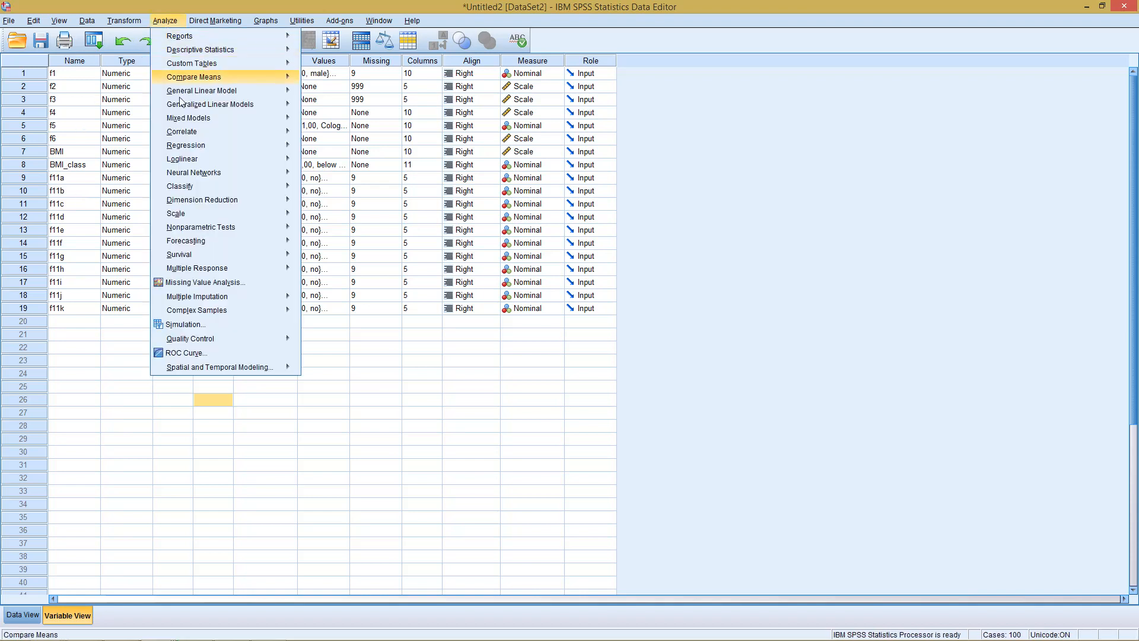
mouse_move(195, 268)
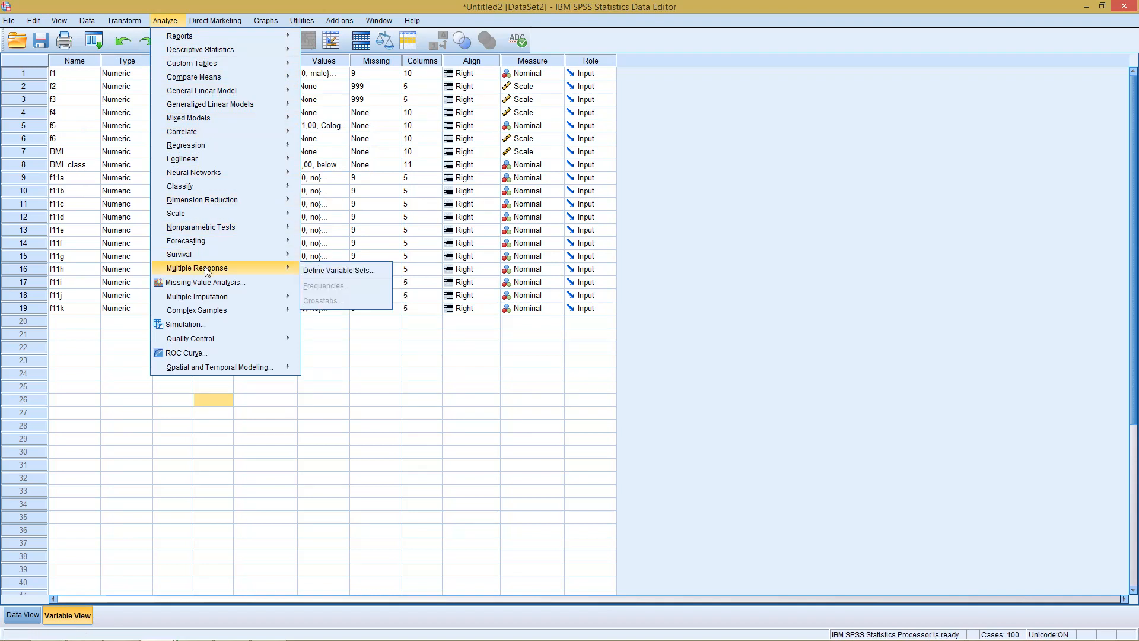
mouse_move(329, 296)
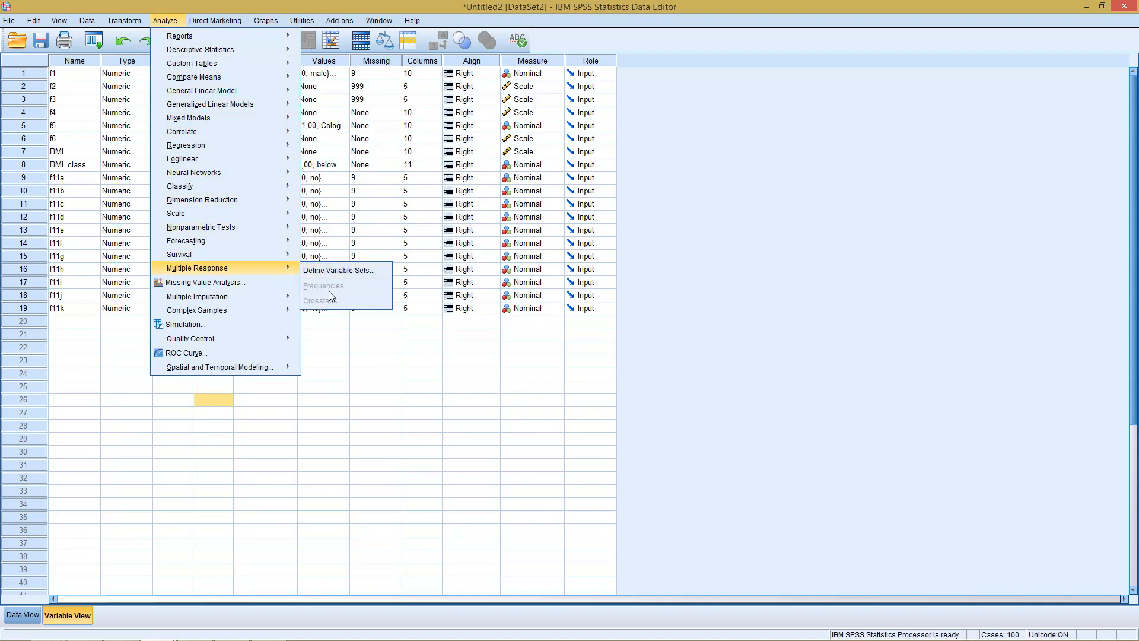
mouse_move(336, 270)
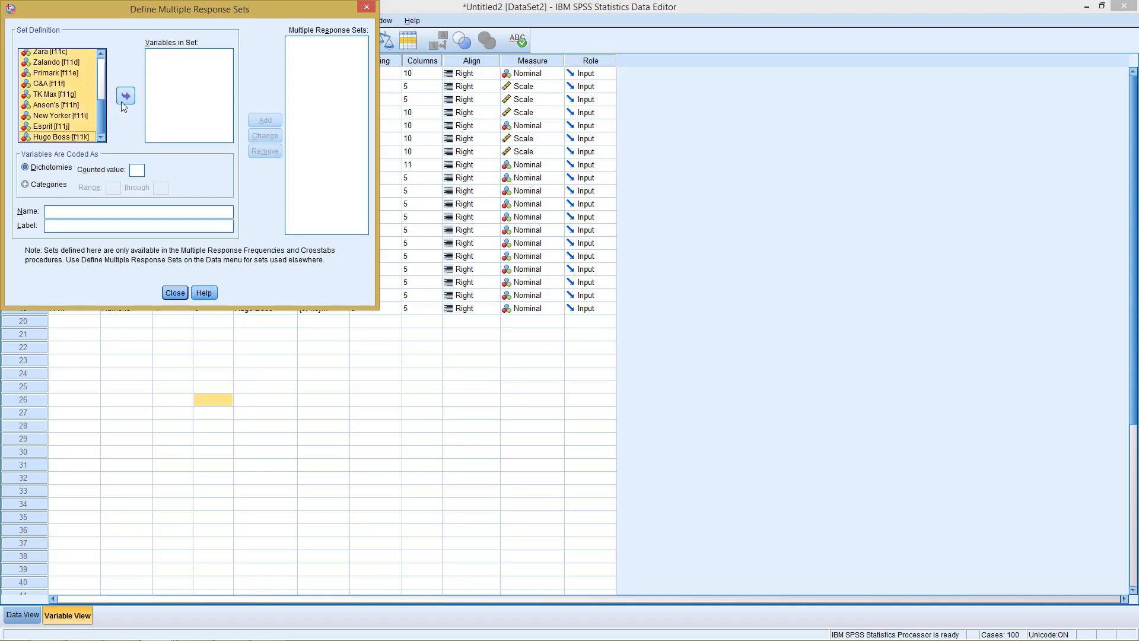
Move the shop variables into the set and count value 1 as a response
click(125, 95)
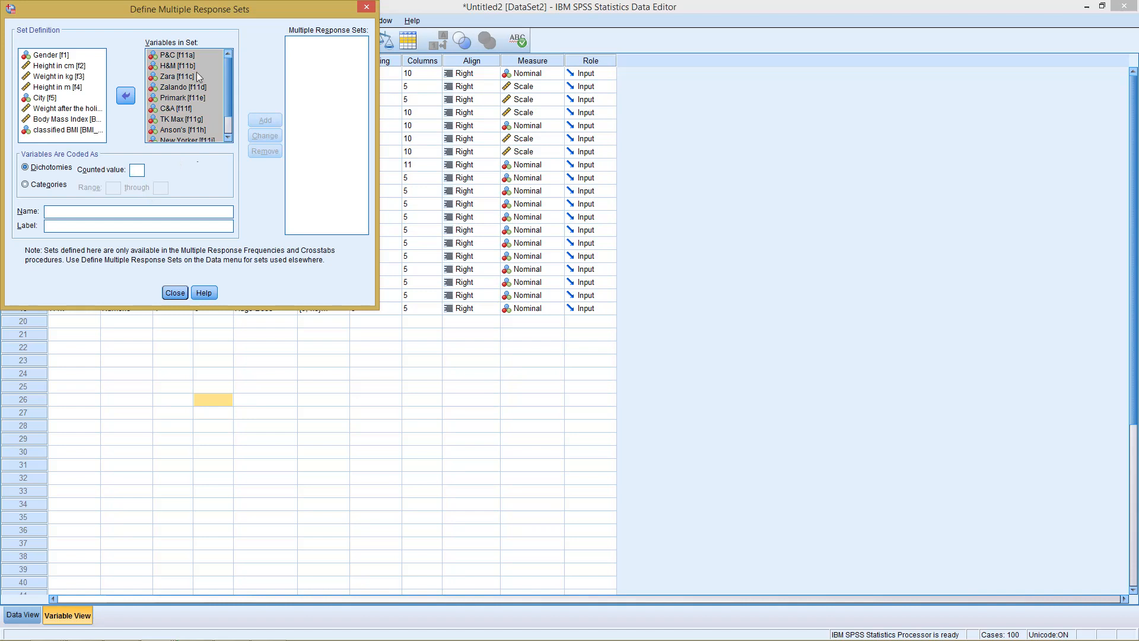
click(174, 77)
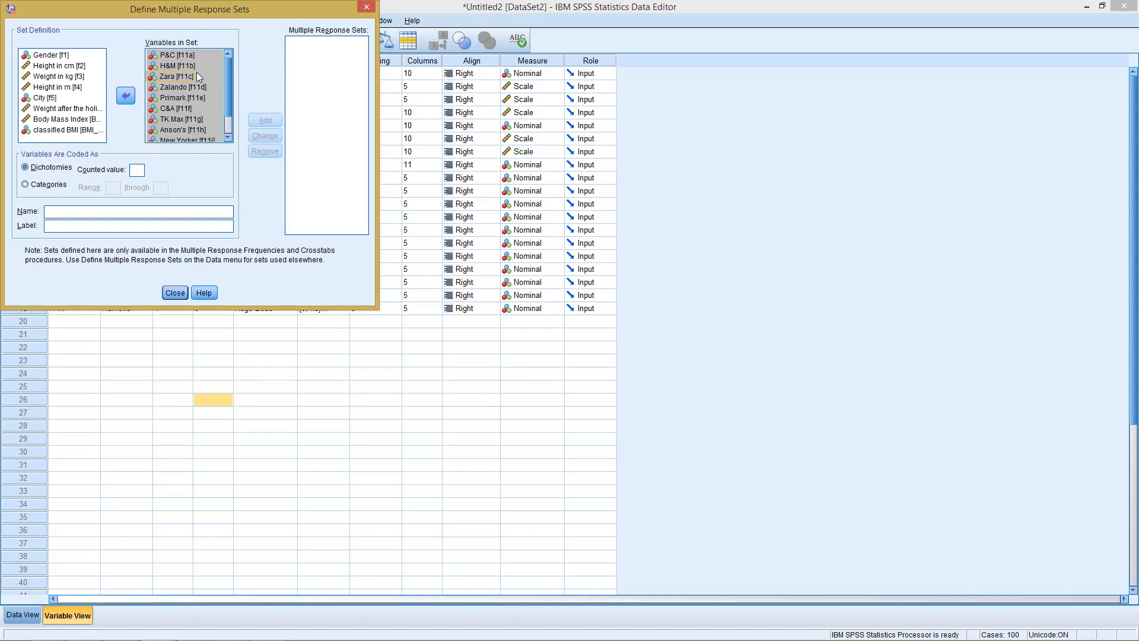
click(175, 76)
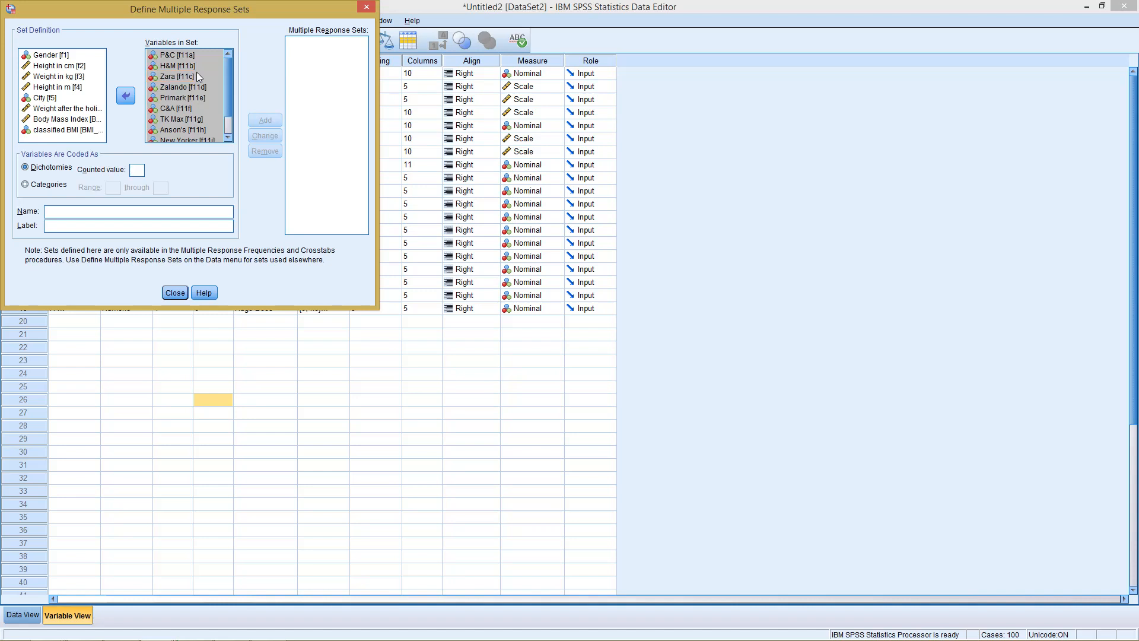
text(1)
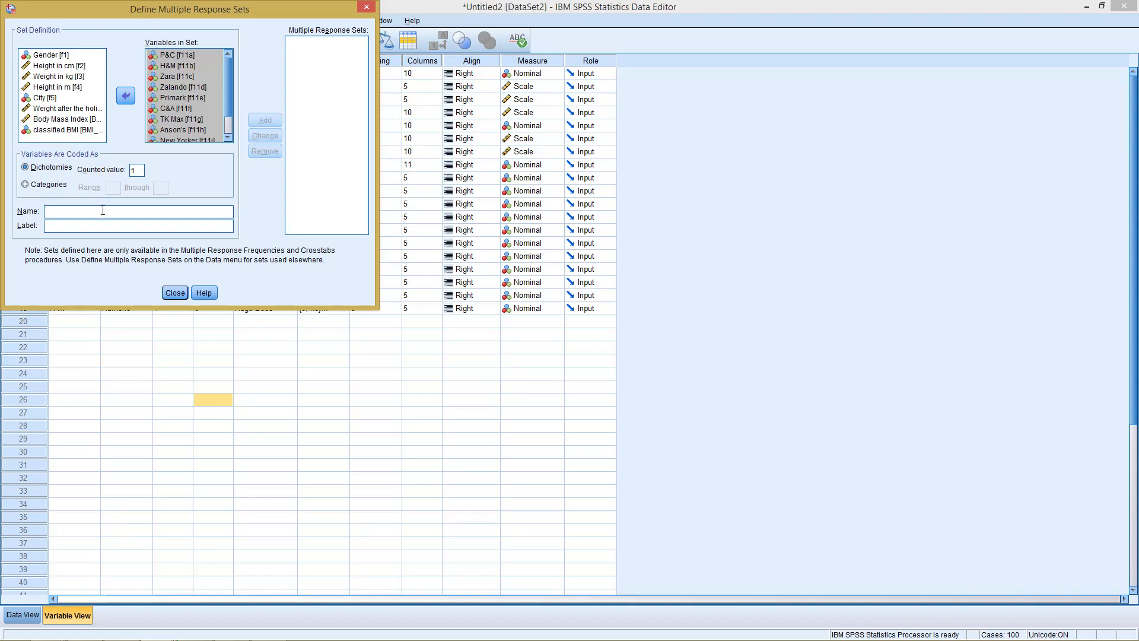
Name the set store, label it Clothing Stores visited, add it and close
text(s)
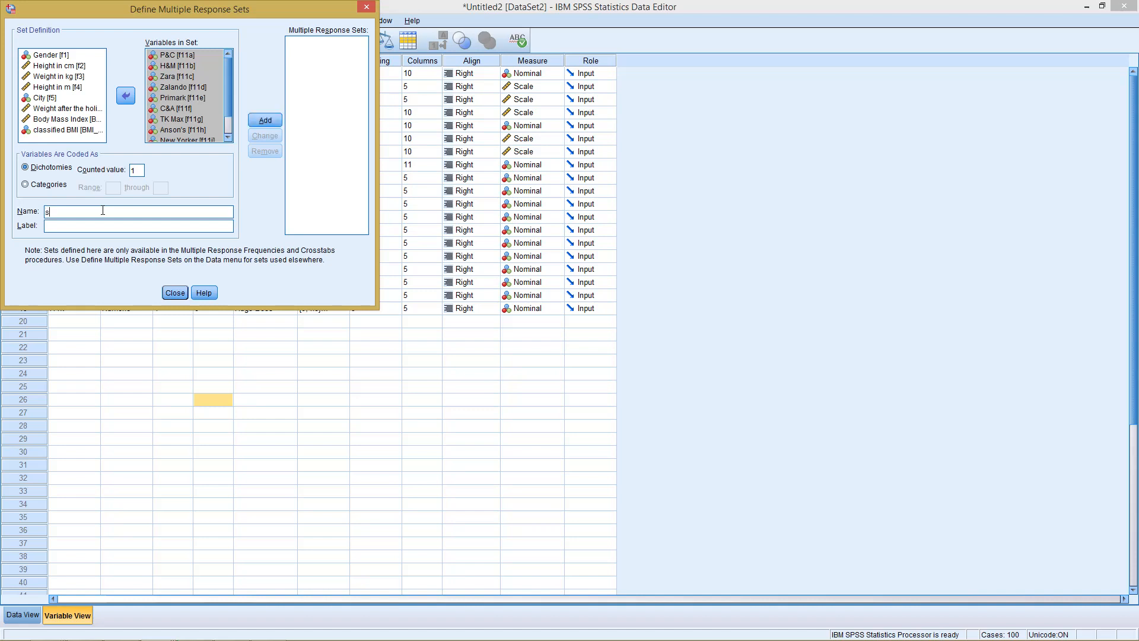
text(tore)
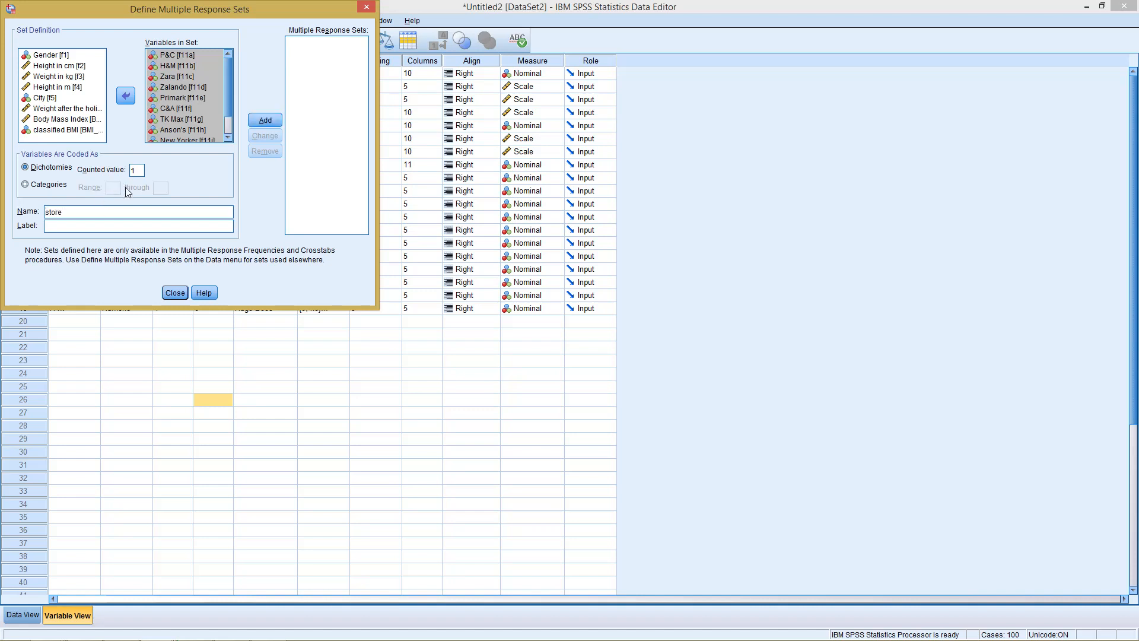
text(C)
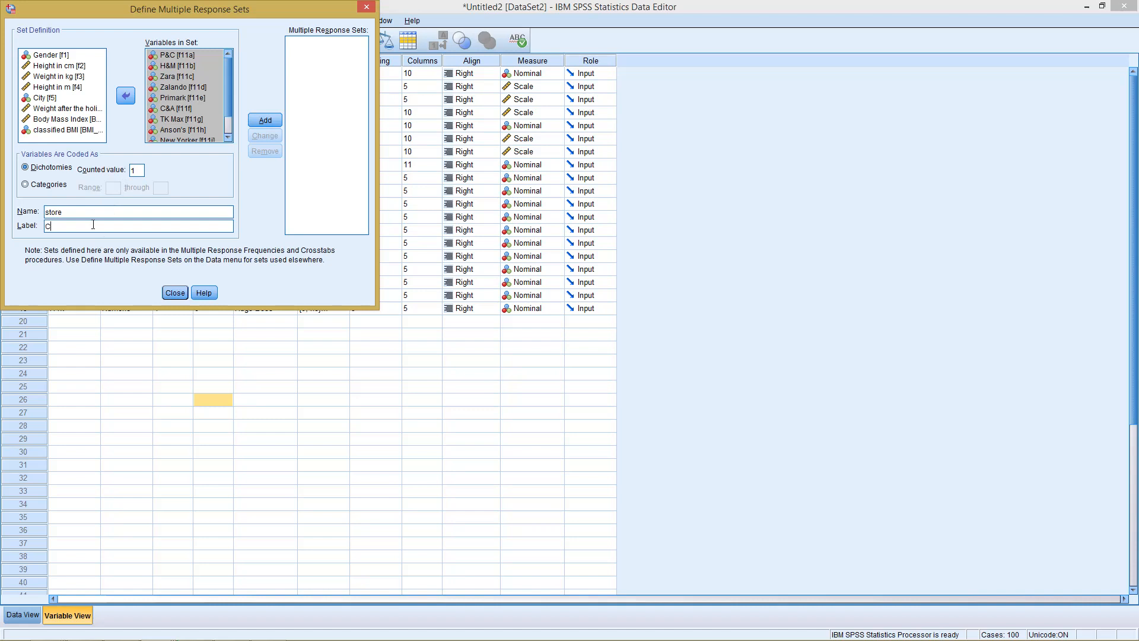
text(lothing Stores)
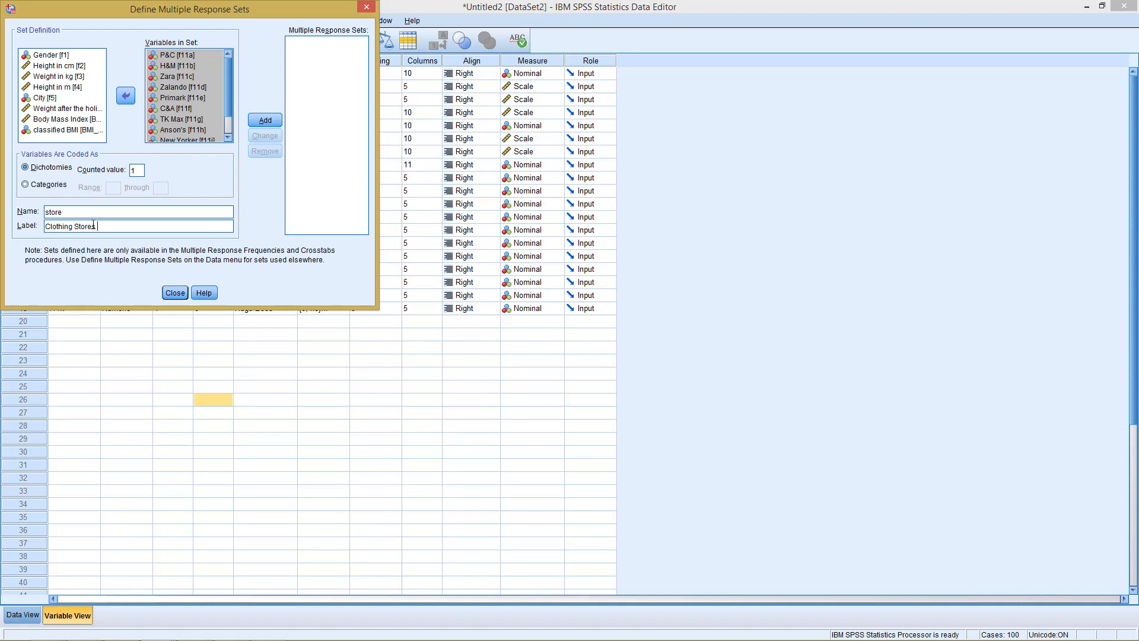
text(visited)
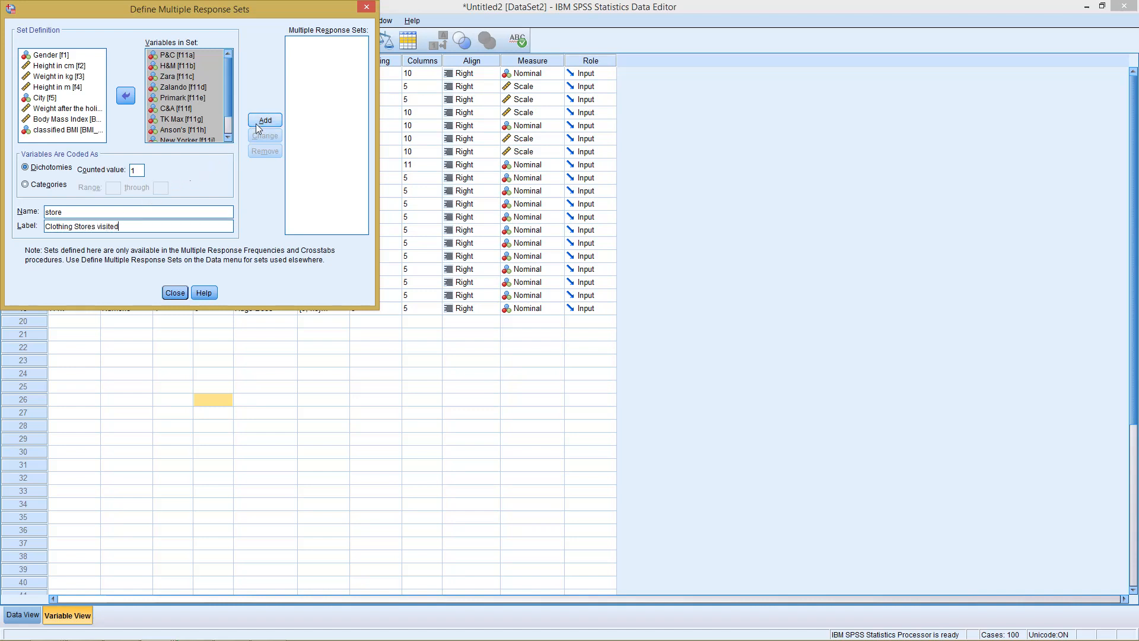
click(263, 119)
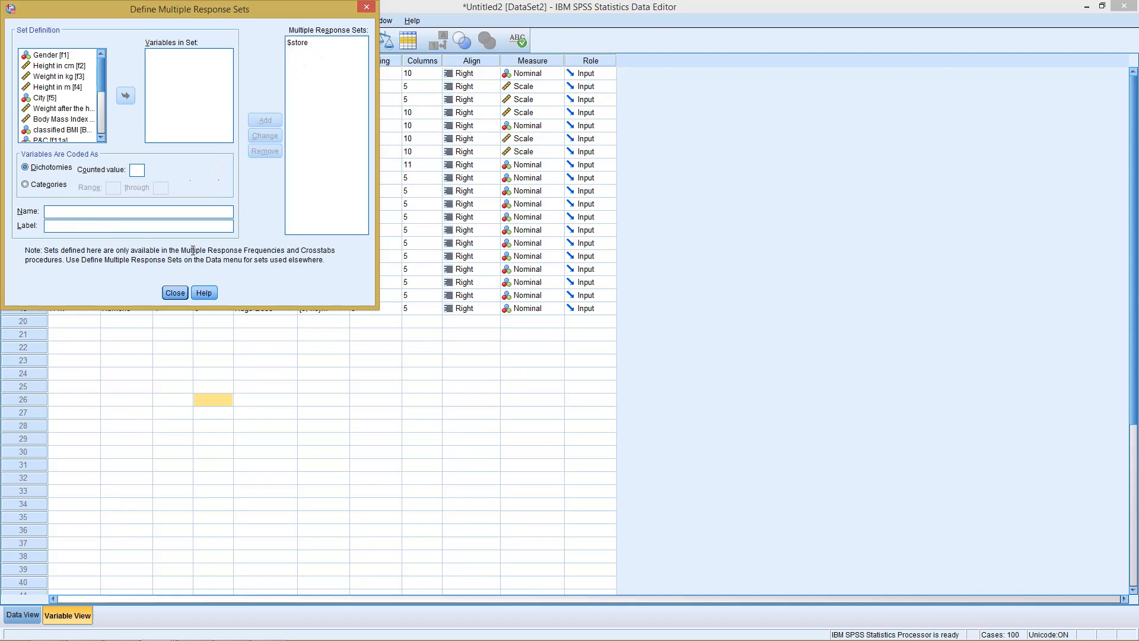
click(174, 292)
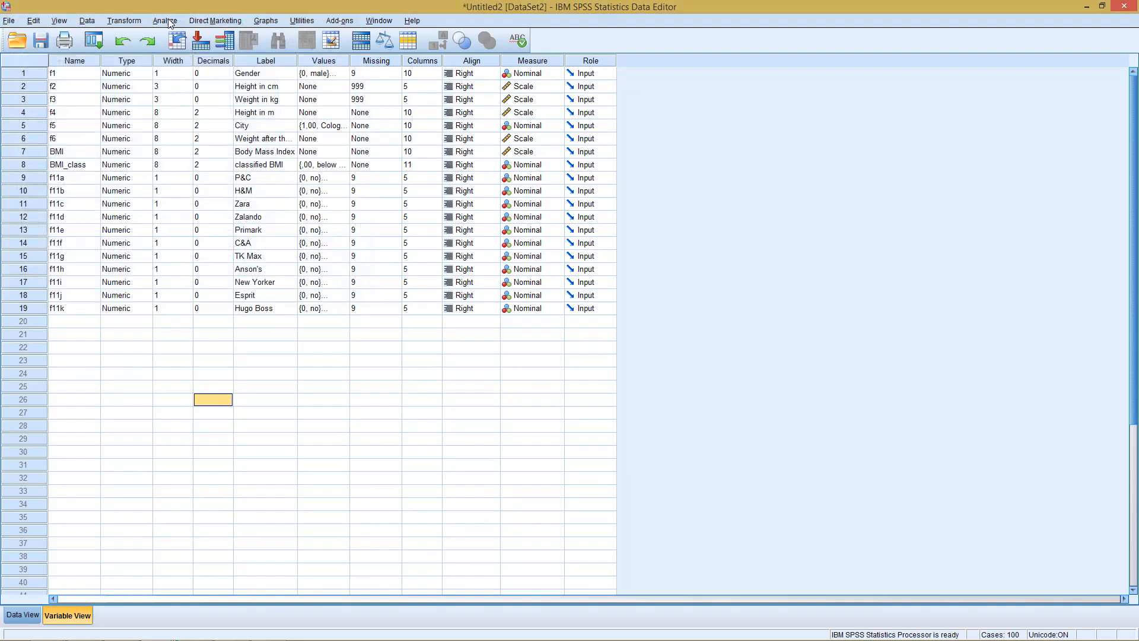
Start a Multiple Response Frequencies analysis from the Analyze menu
click(164, 20)
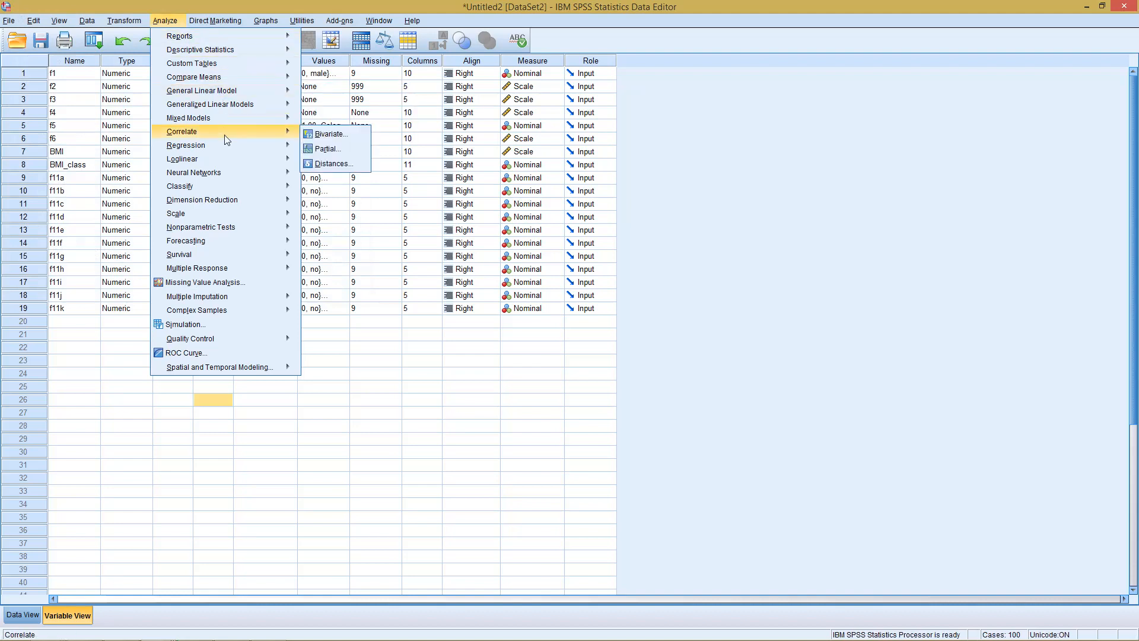
mouse_move(196, 267)
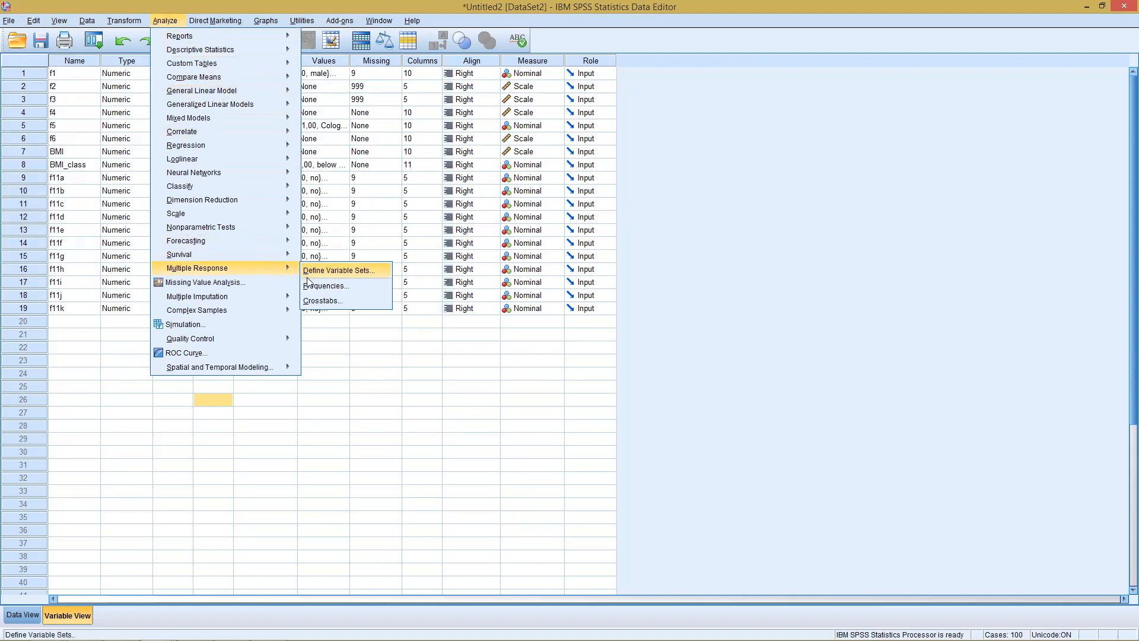
mouse_move(325, 286)
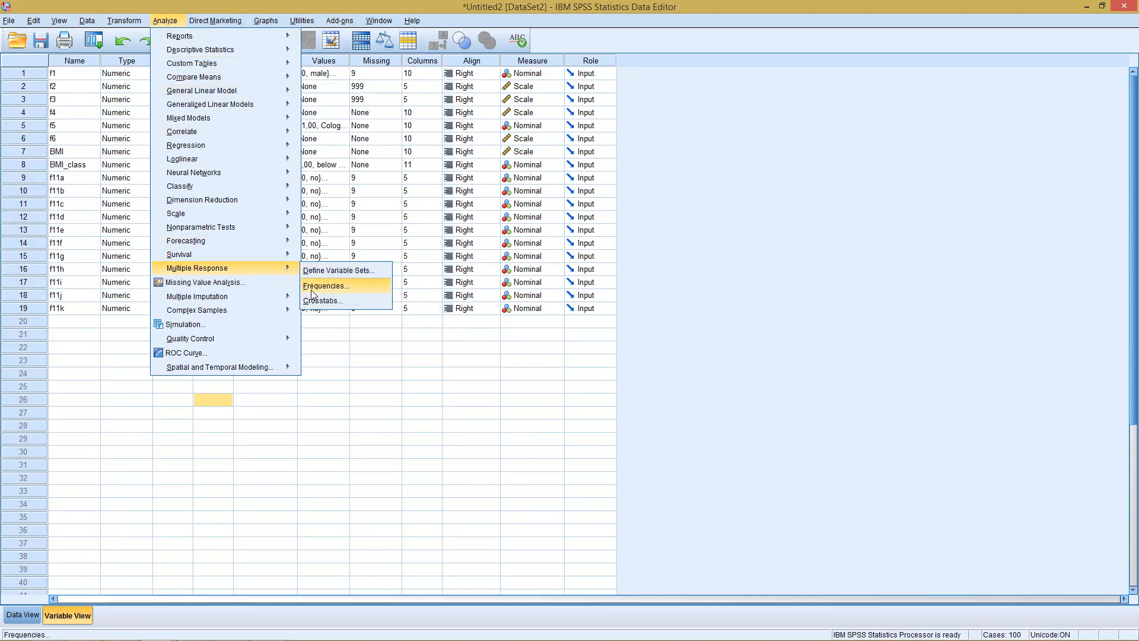
mouse_move(313, 299)
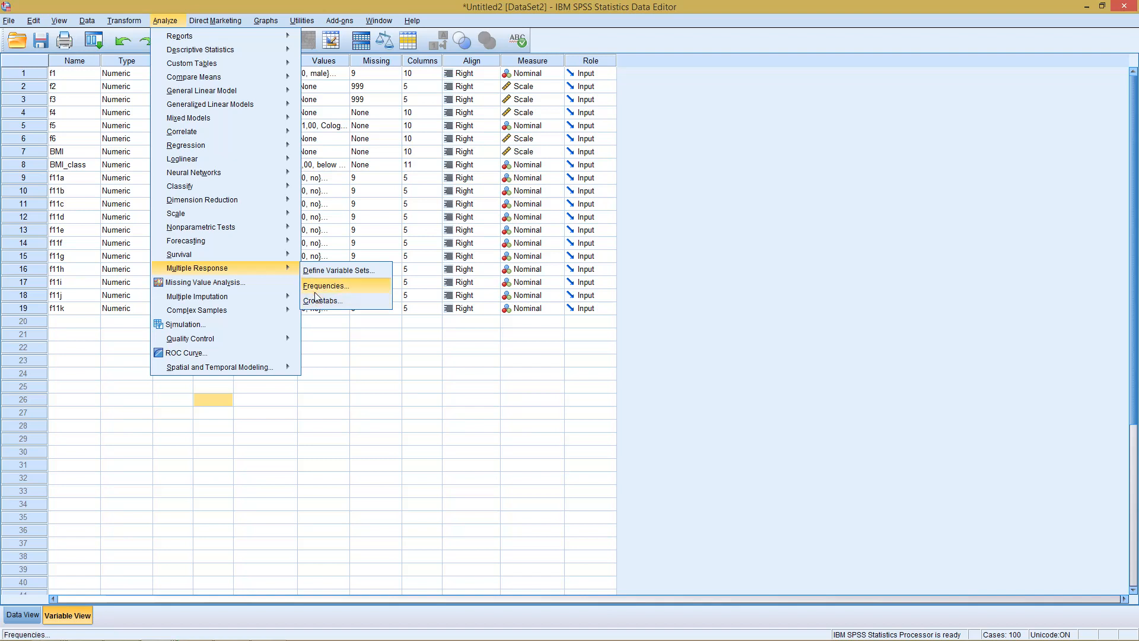
click(323, 286)
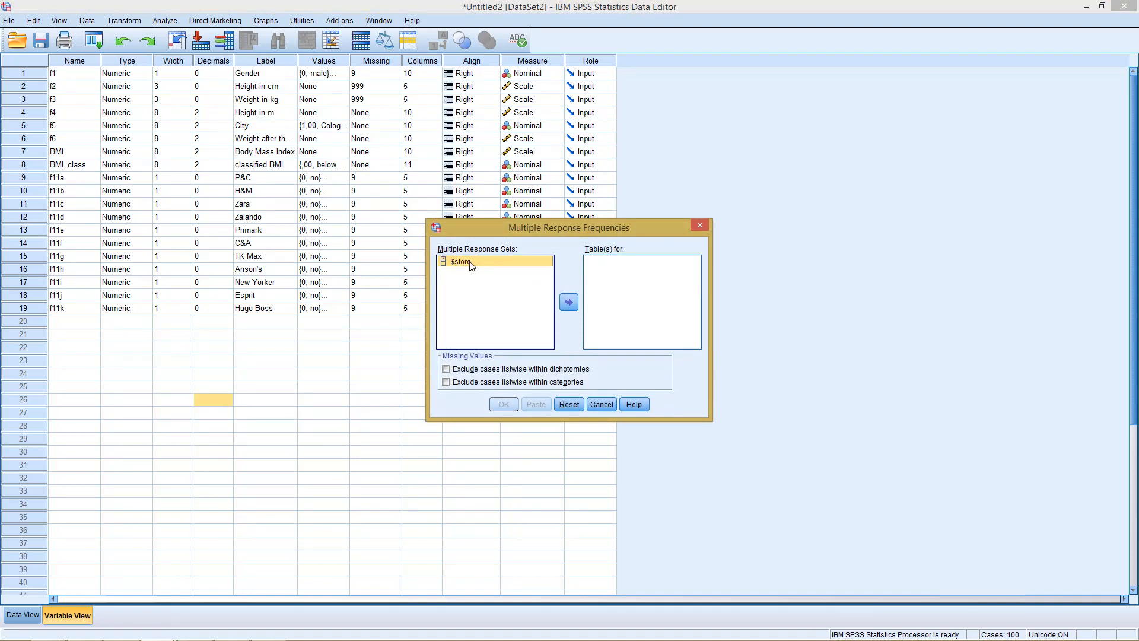
Tabulate $store, producing its case summary and frequency table of 536 responses
click(569, 302)
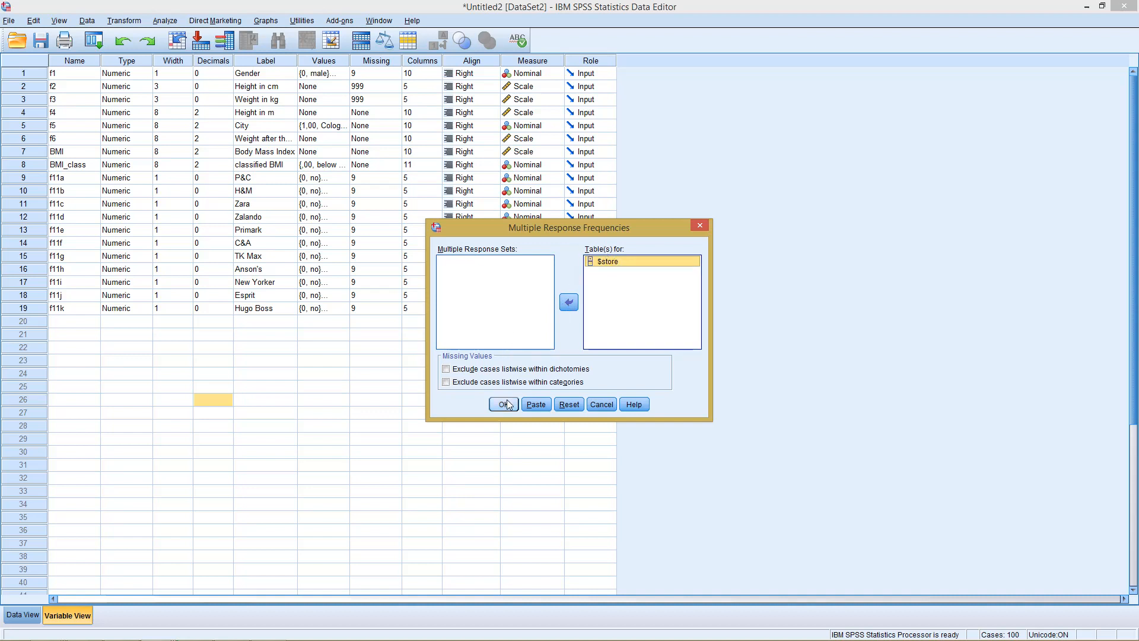
click(503, 403)
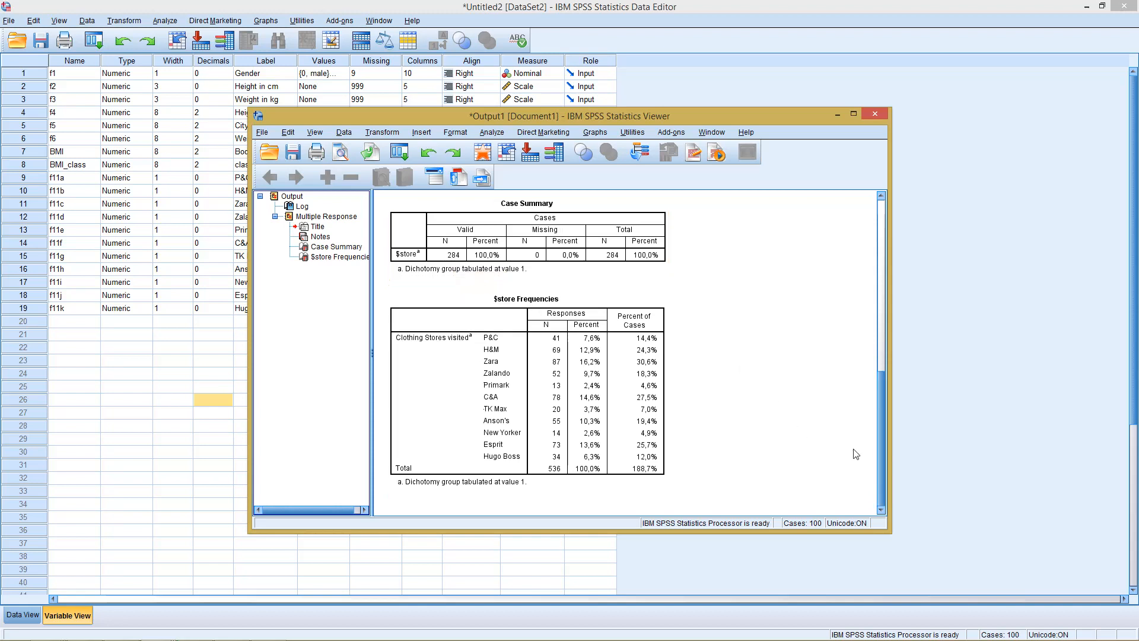
click(525, 373)
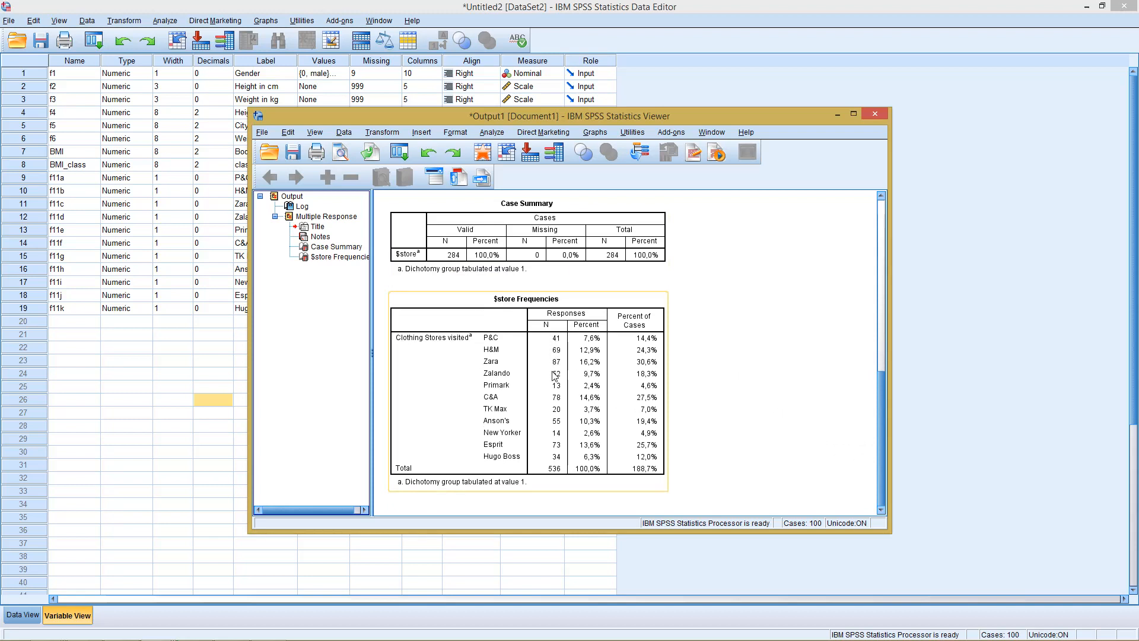
mouse_move(552, 478)
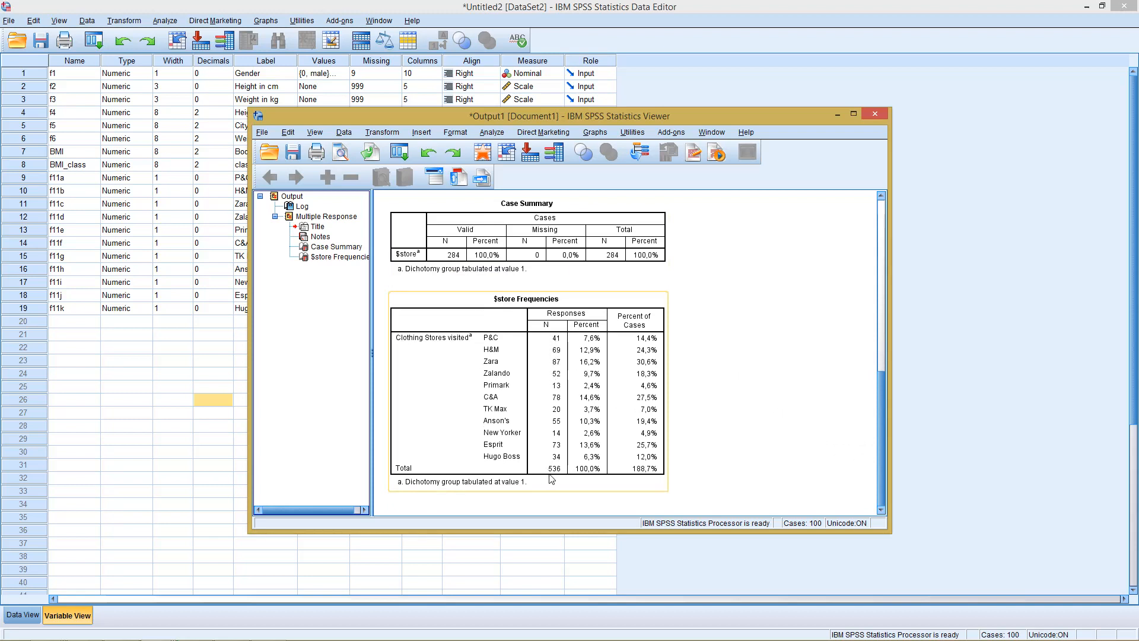
mouse_move(549, 476)
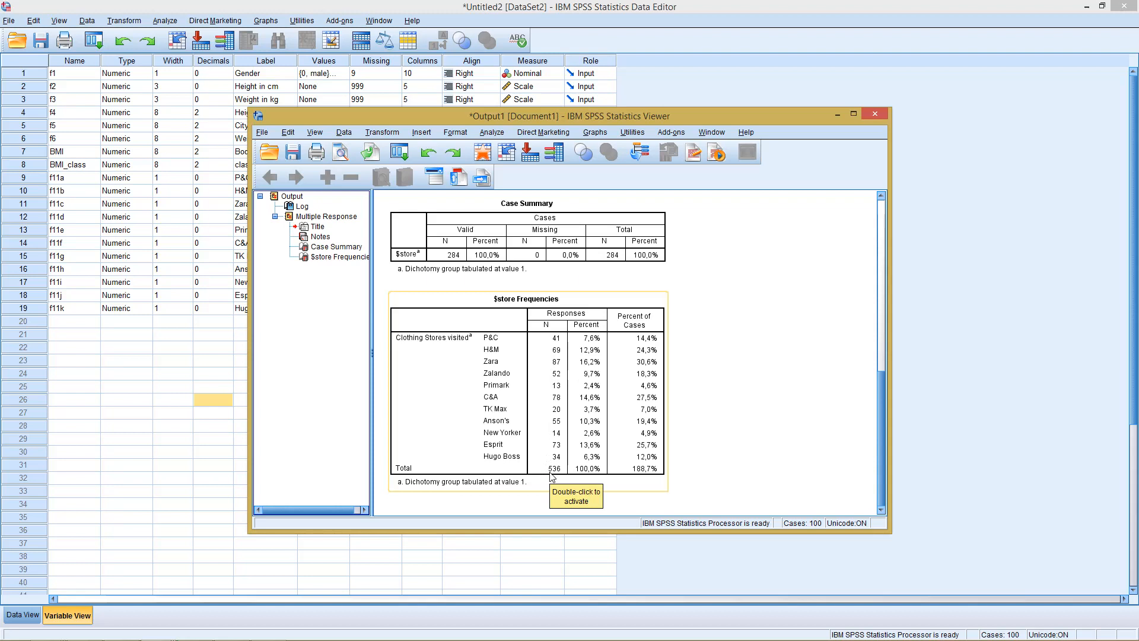
mouse_move(563, 356)
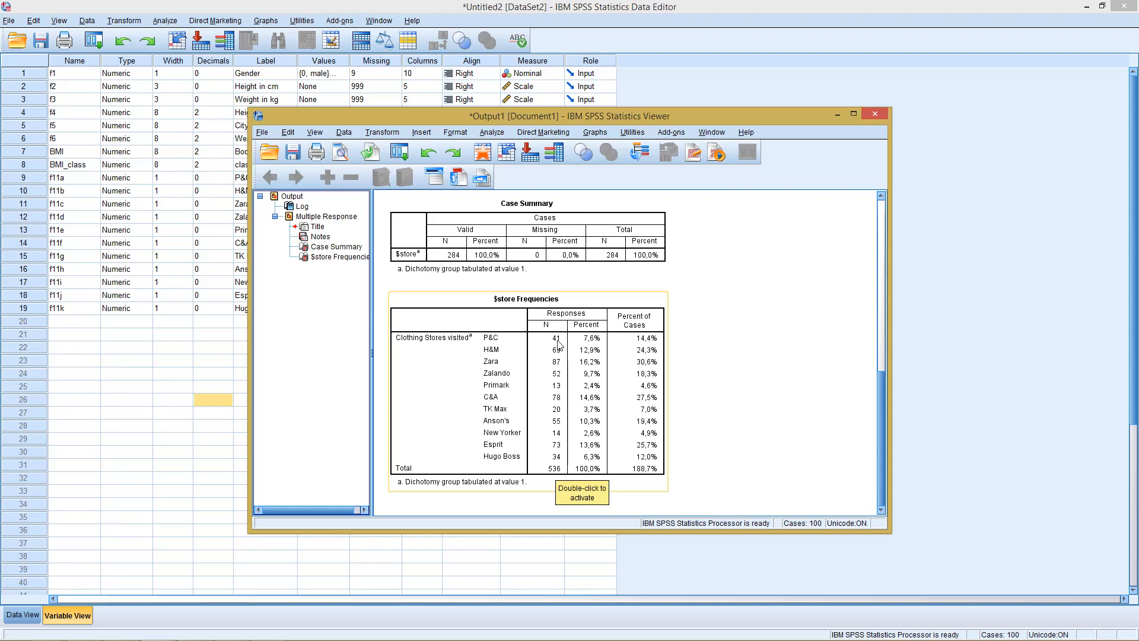
mouse_move(549, 473)
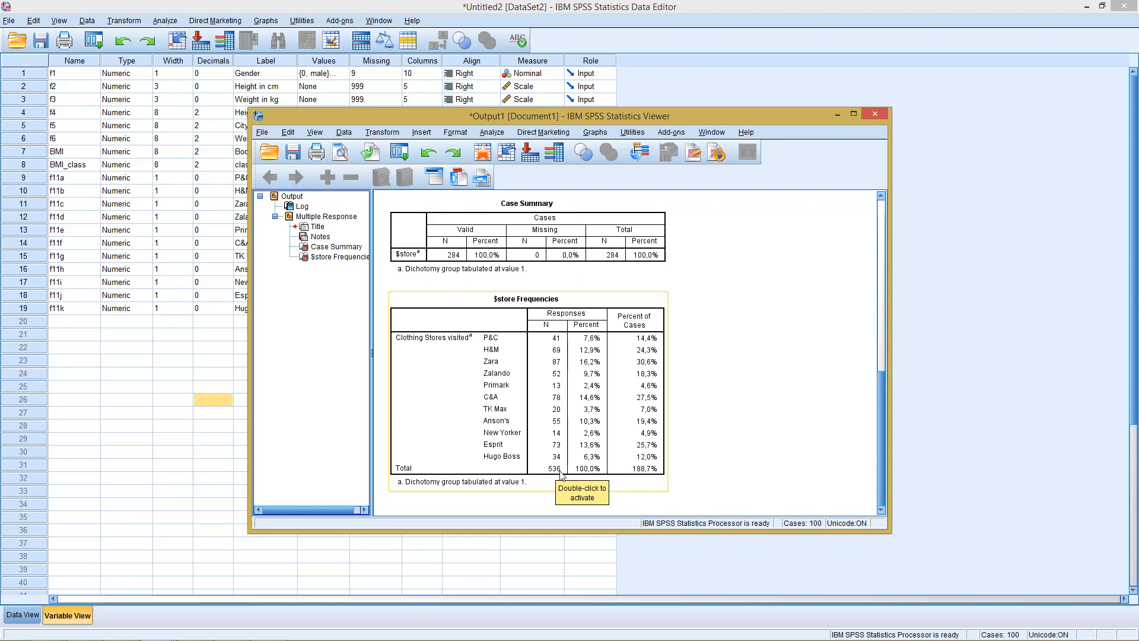
mouse_move(581, 397)
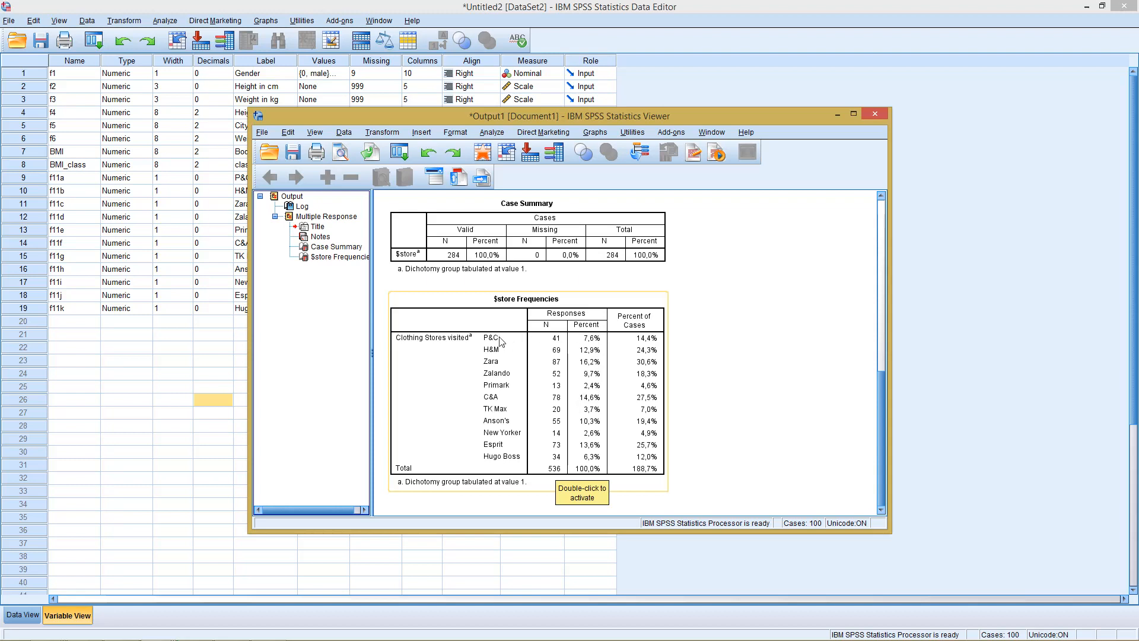
mouse_move(557, 456)
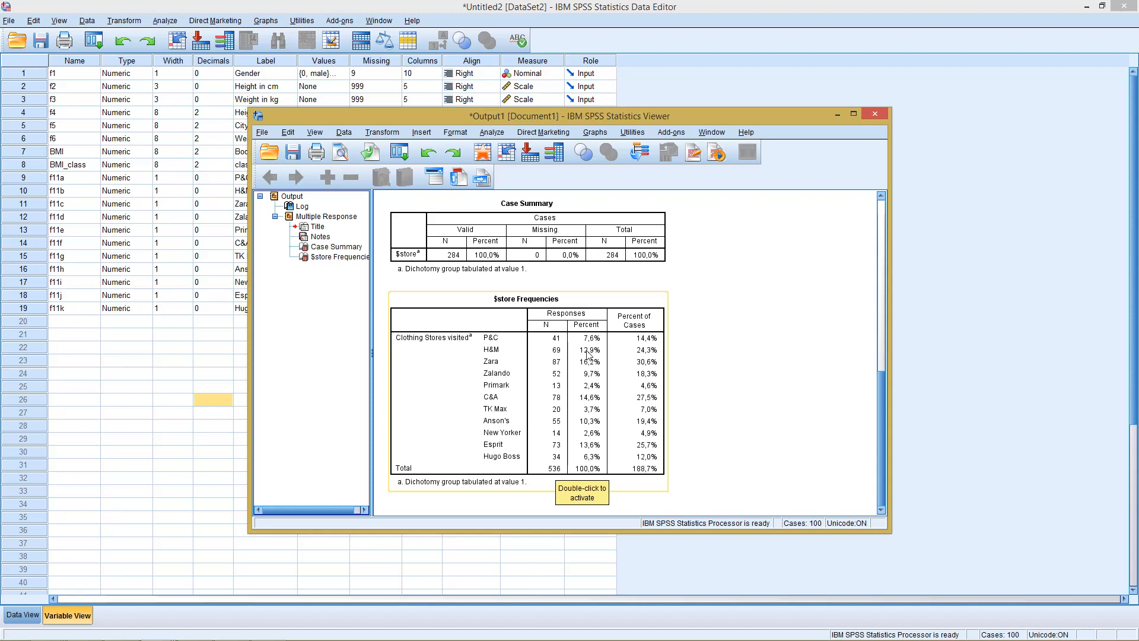
mouse_move(587, 371)
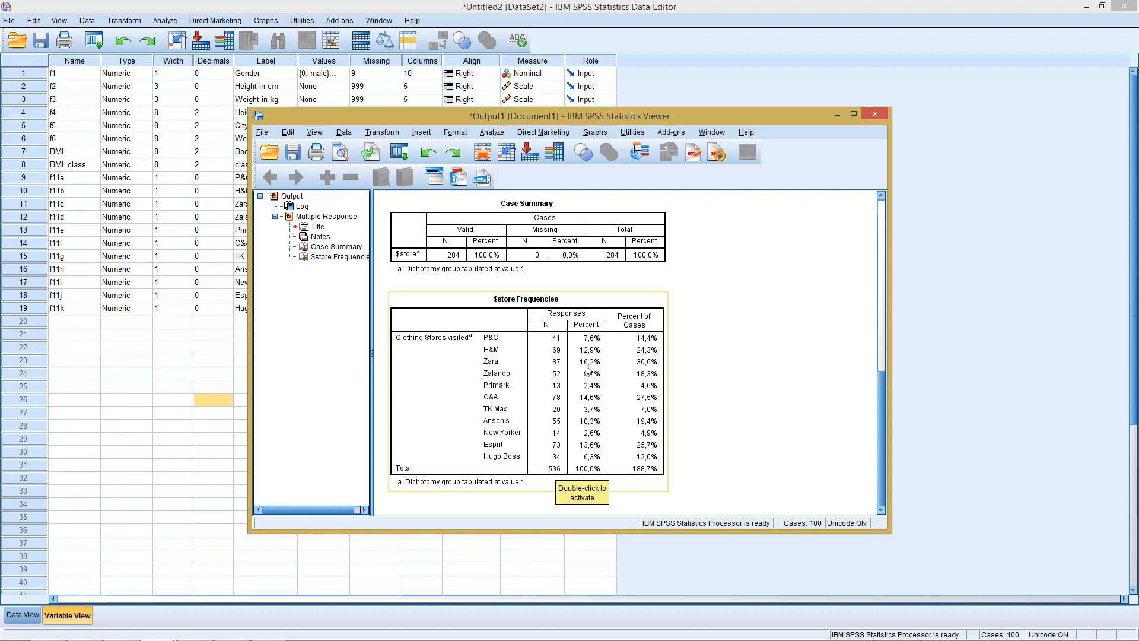
mouse_move(488, 365)
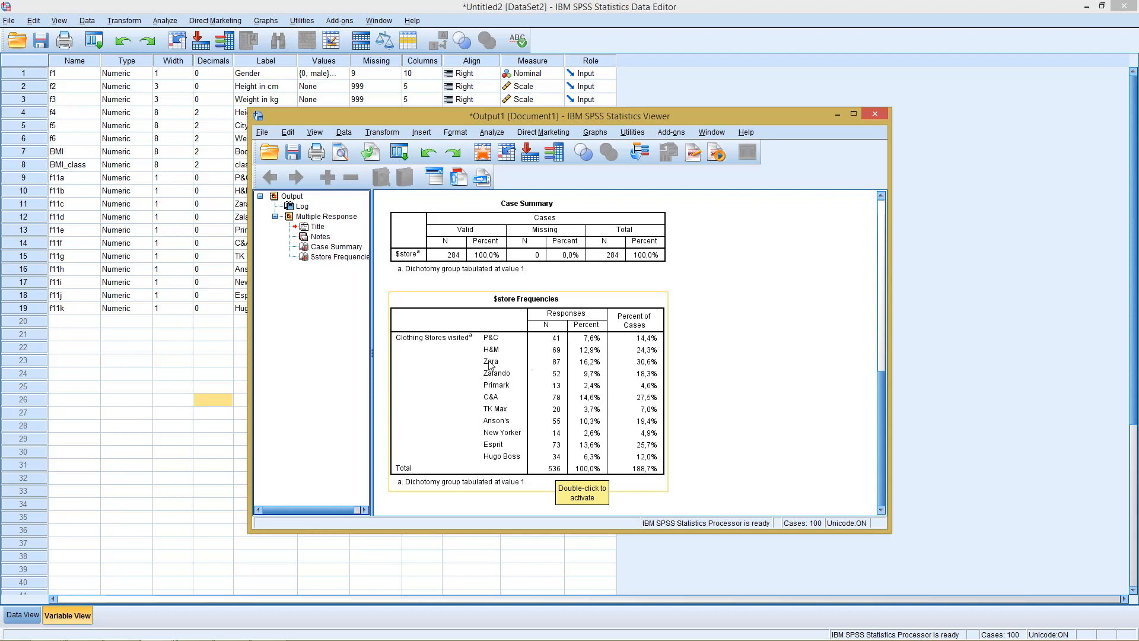
mouse_move(589, 372)
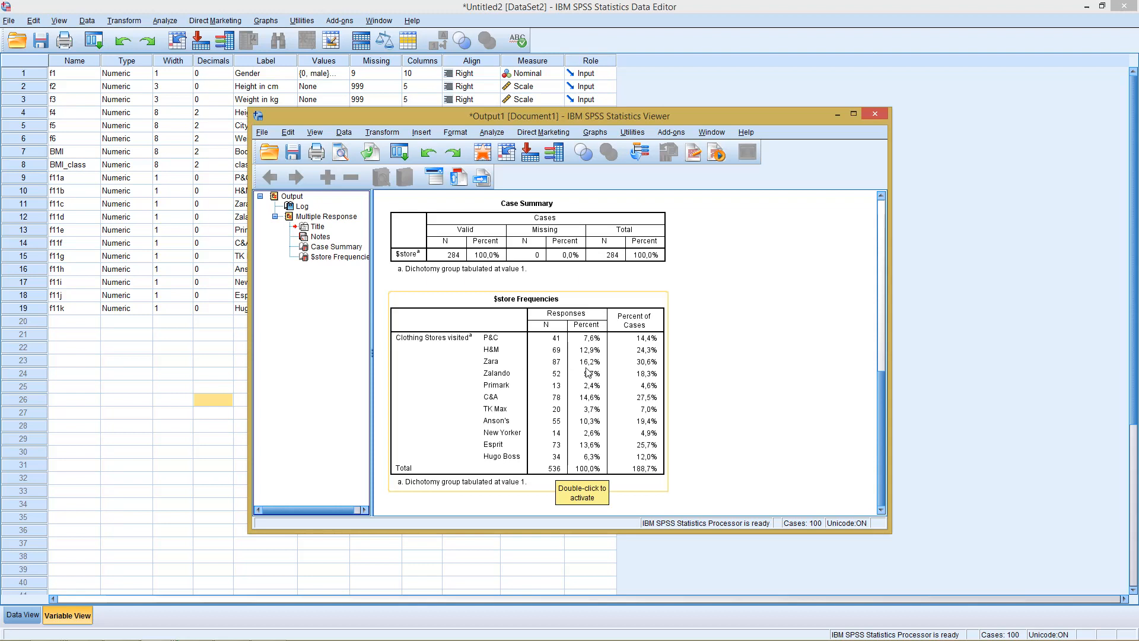
mouse_move(505, 344)
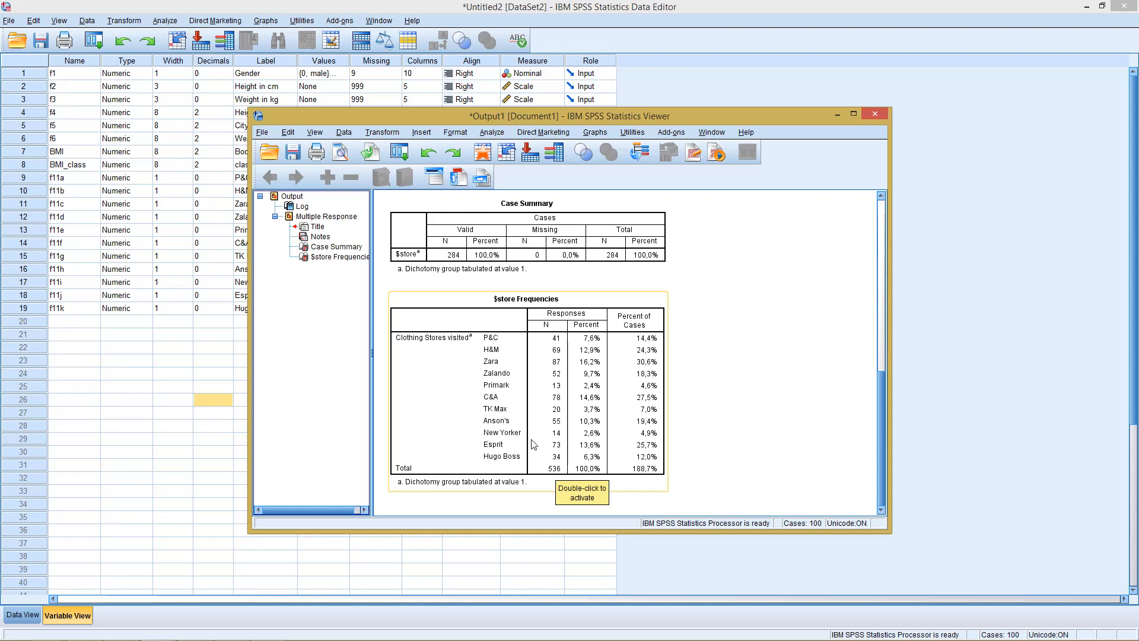
mouse_move(597, 386)
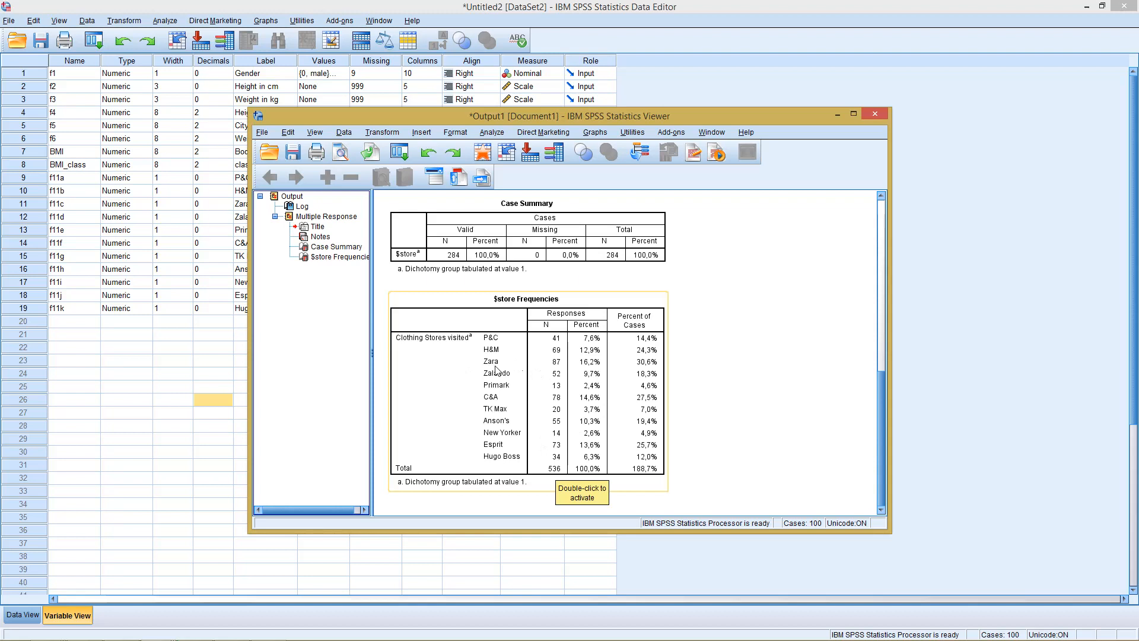
mouse_move(591, 394)
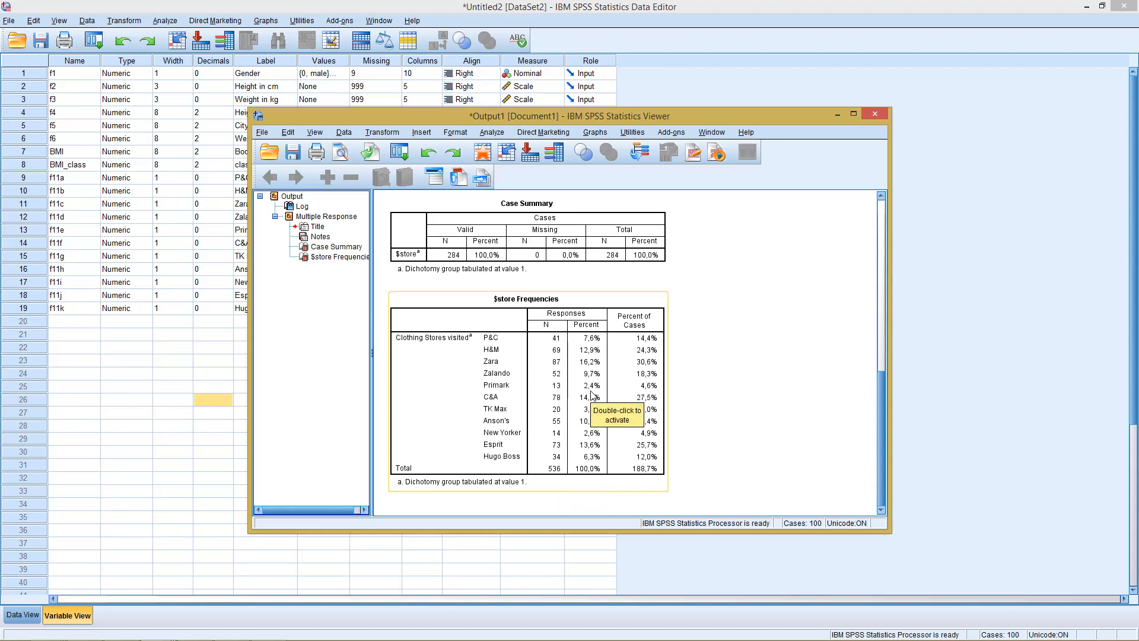
mouse_move(588, 357)
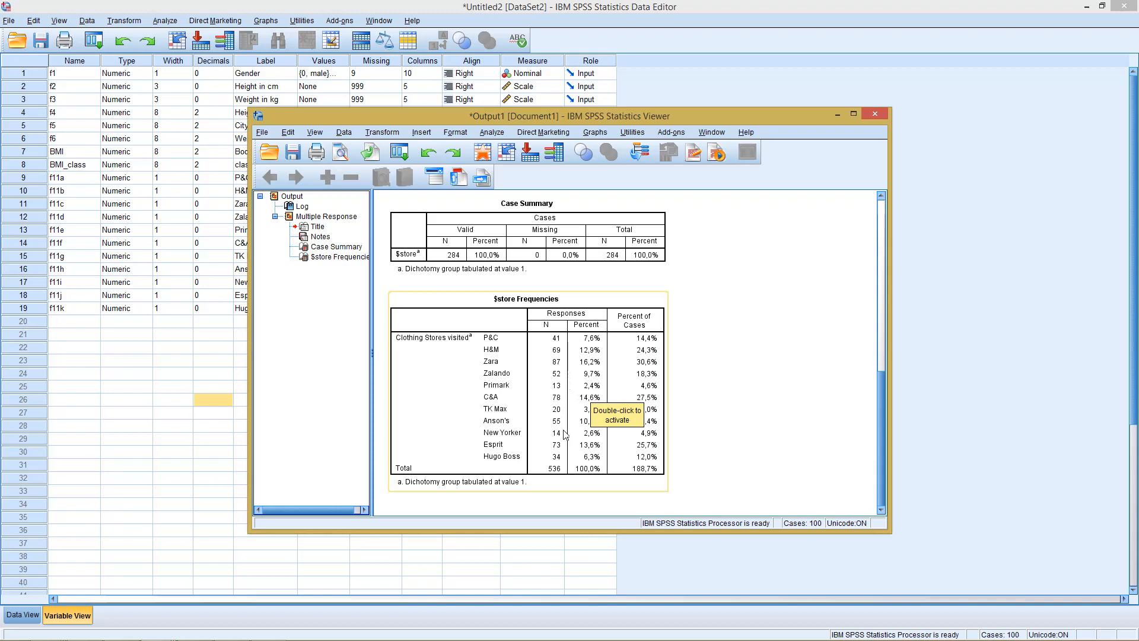
mouse_move(653, 368)
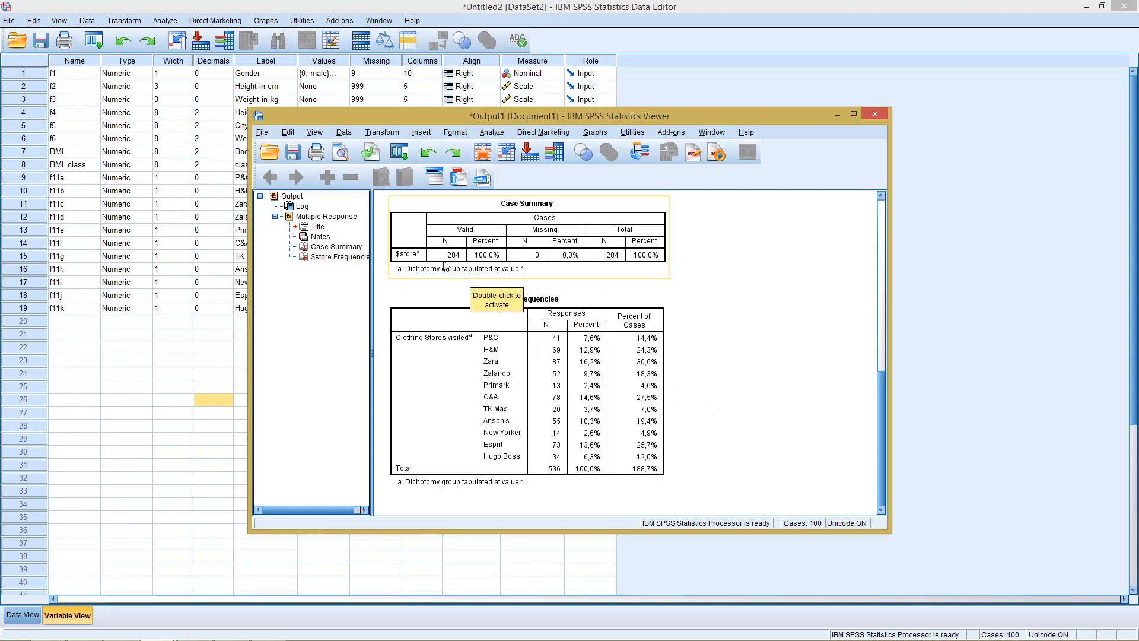
mouse_move(643, 348)
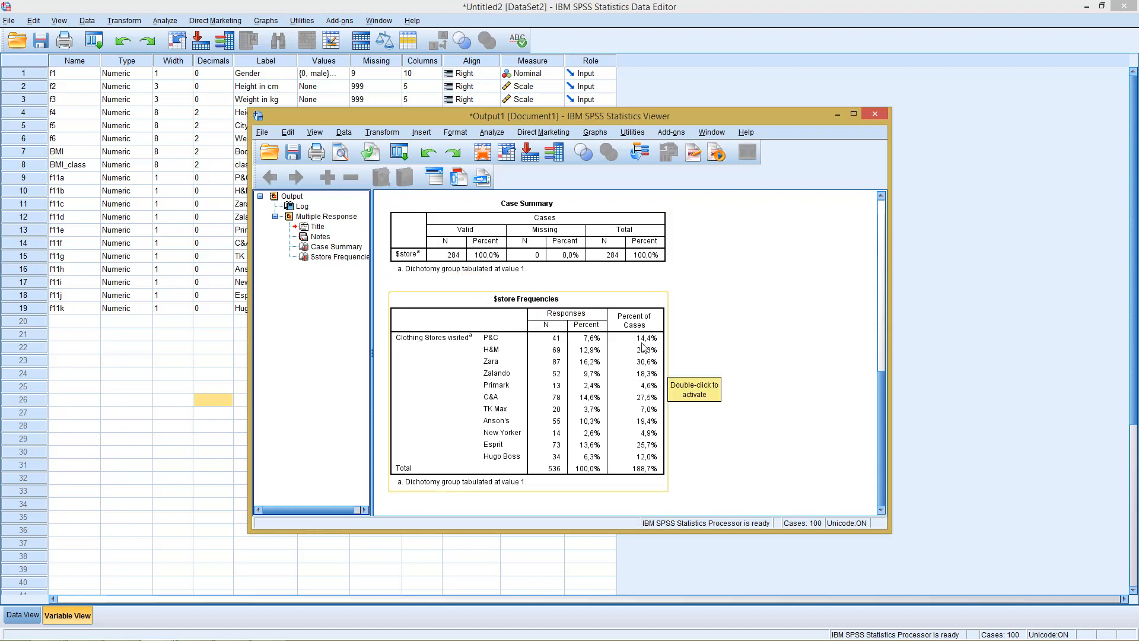
mouse_move(741, 398)
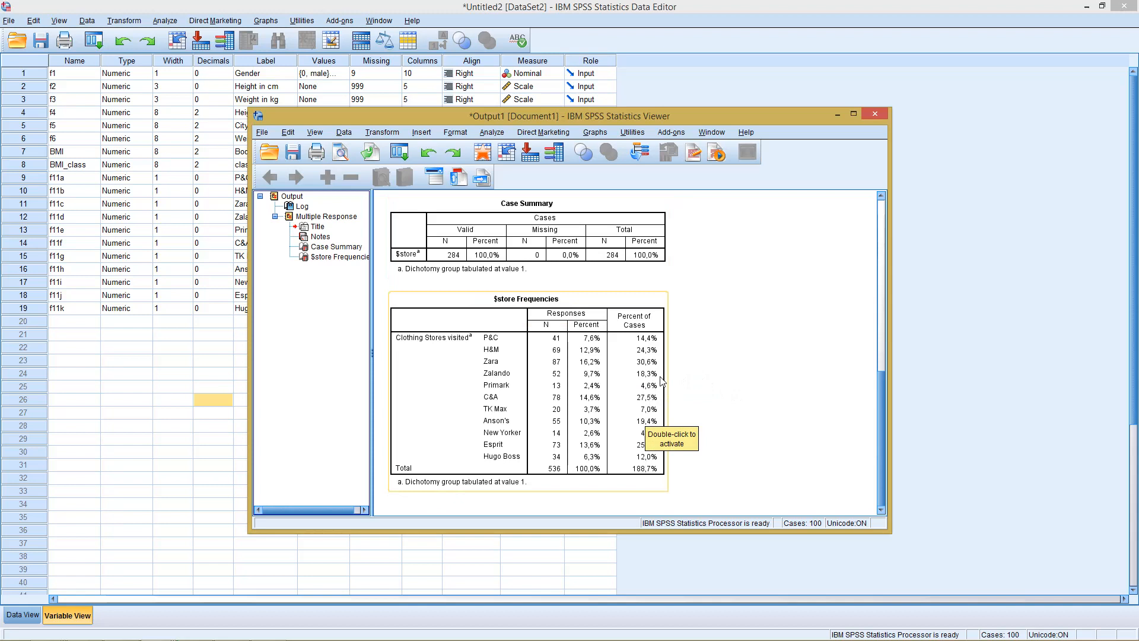
mouse_move(706, 403)
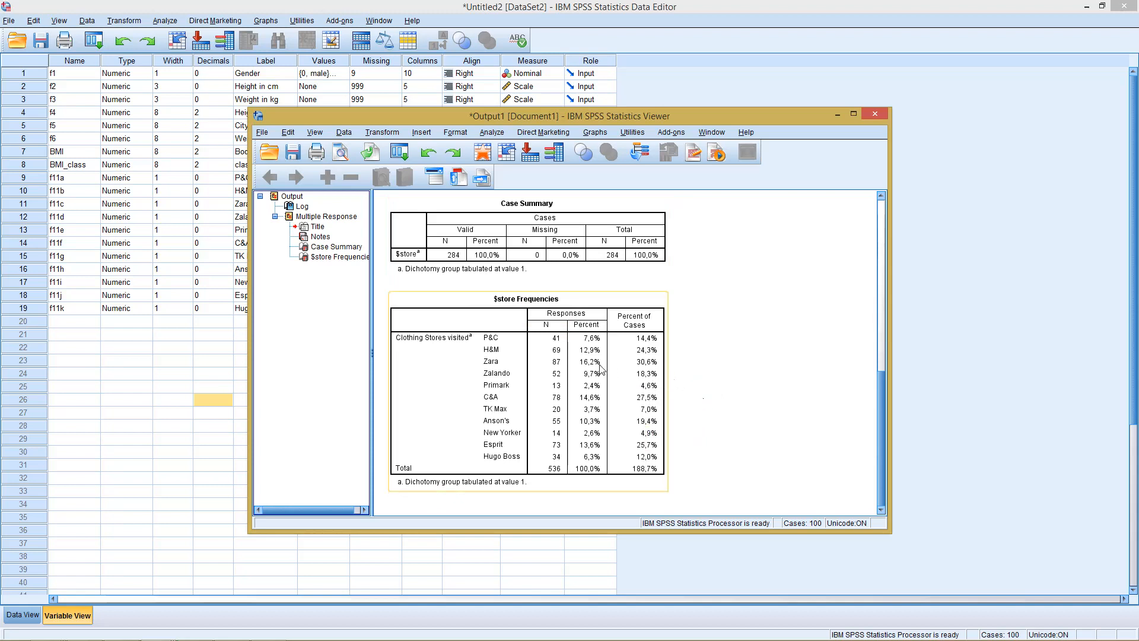
mouse_move(641, 367)
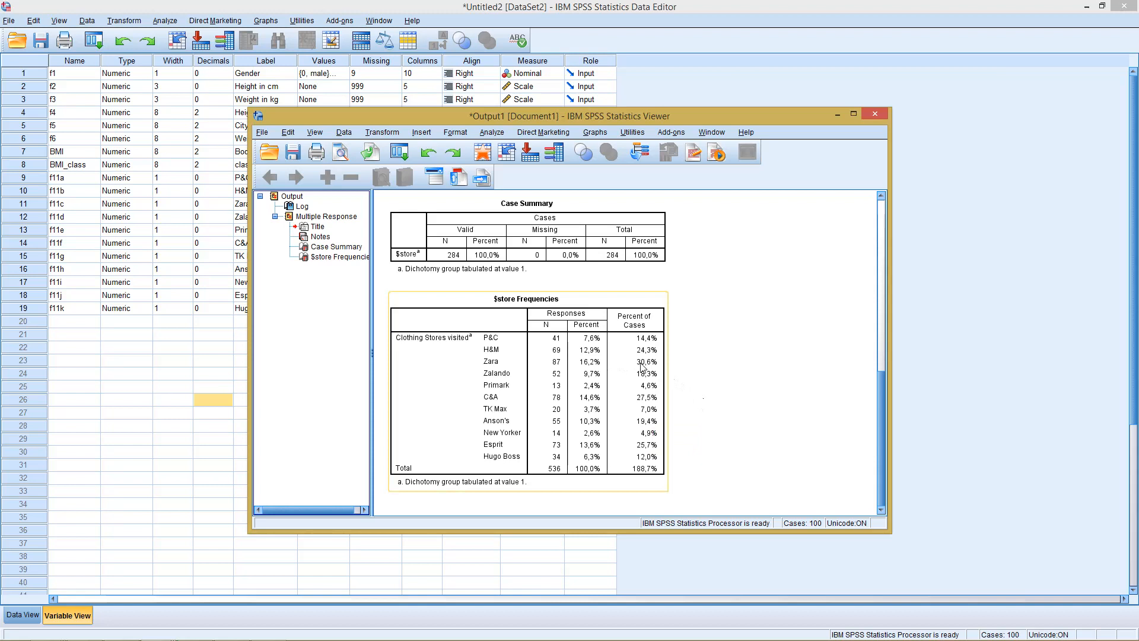
mouse_move(645, 365)
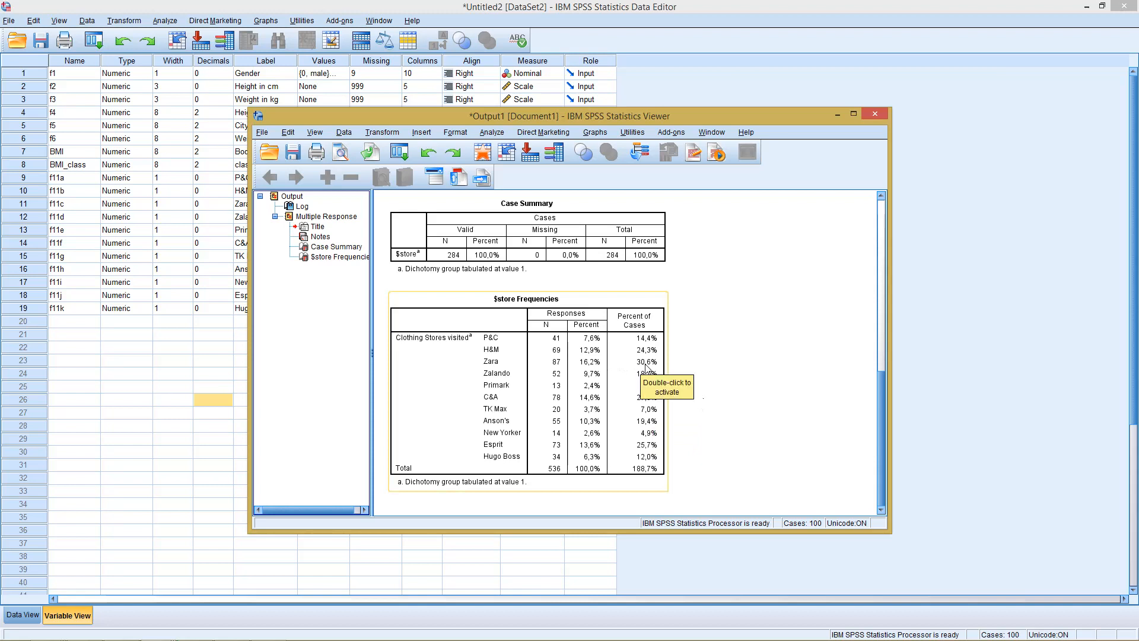
mouse_move(650, 369)
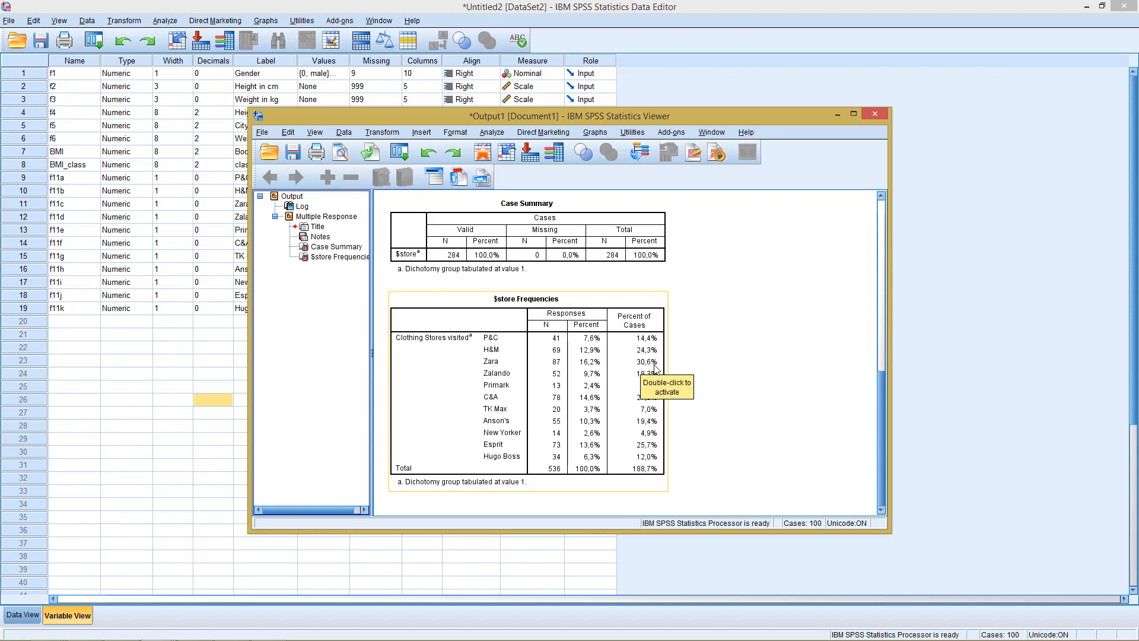
mouse_move(510, 259)
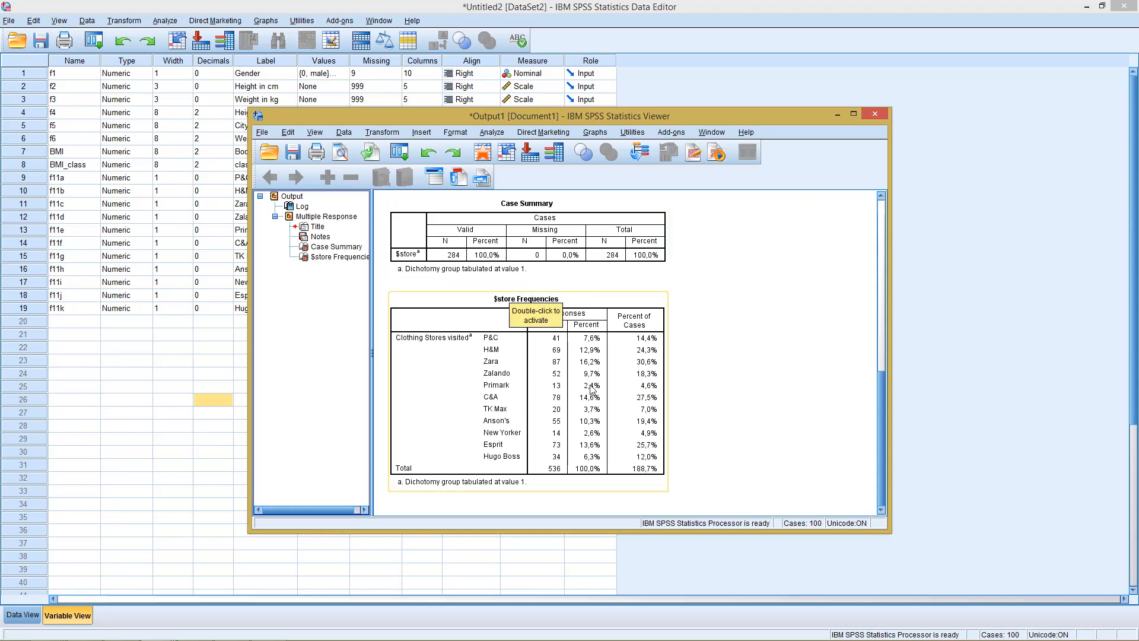
mouse_move(648, 444)
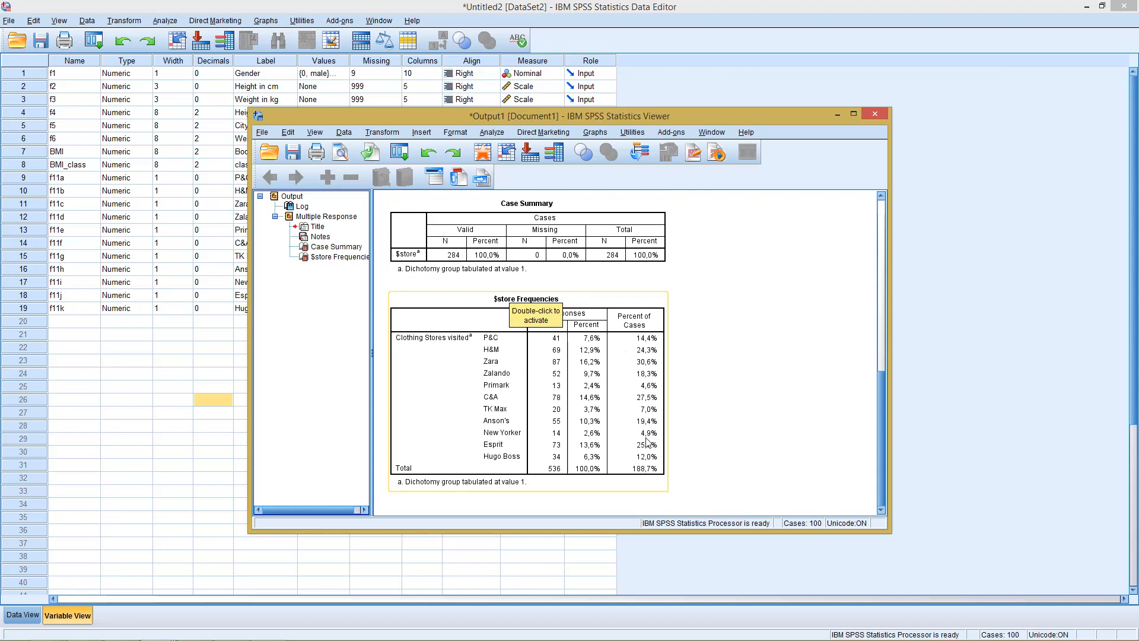
mouse_move(523, 439)
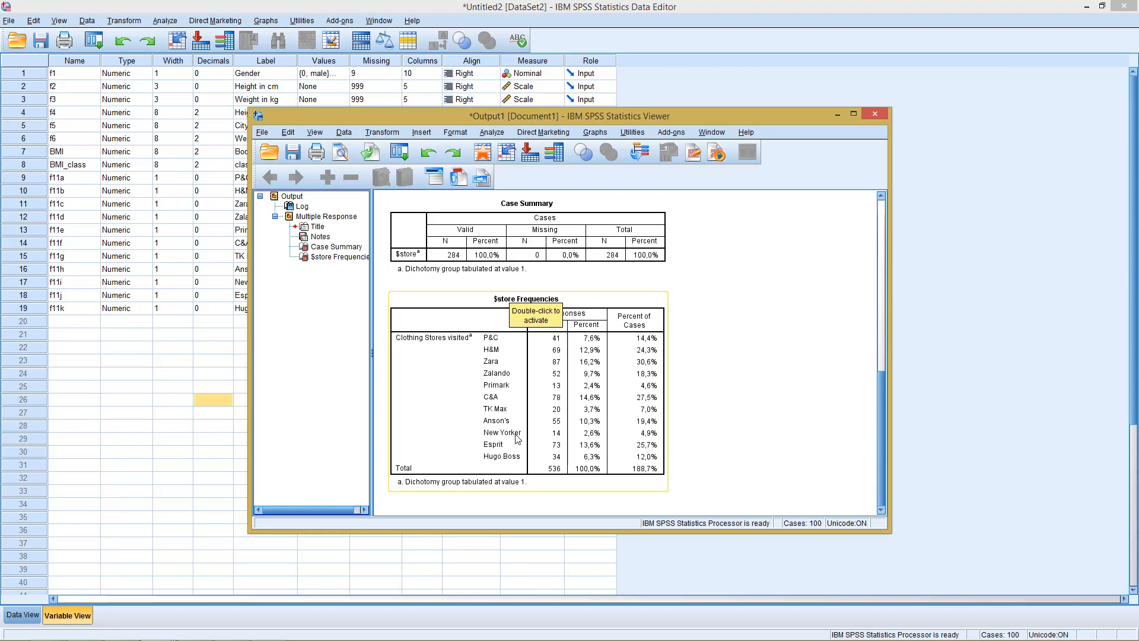
mouse_move(599, 345)
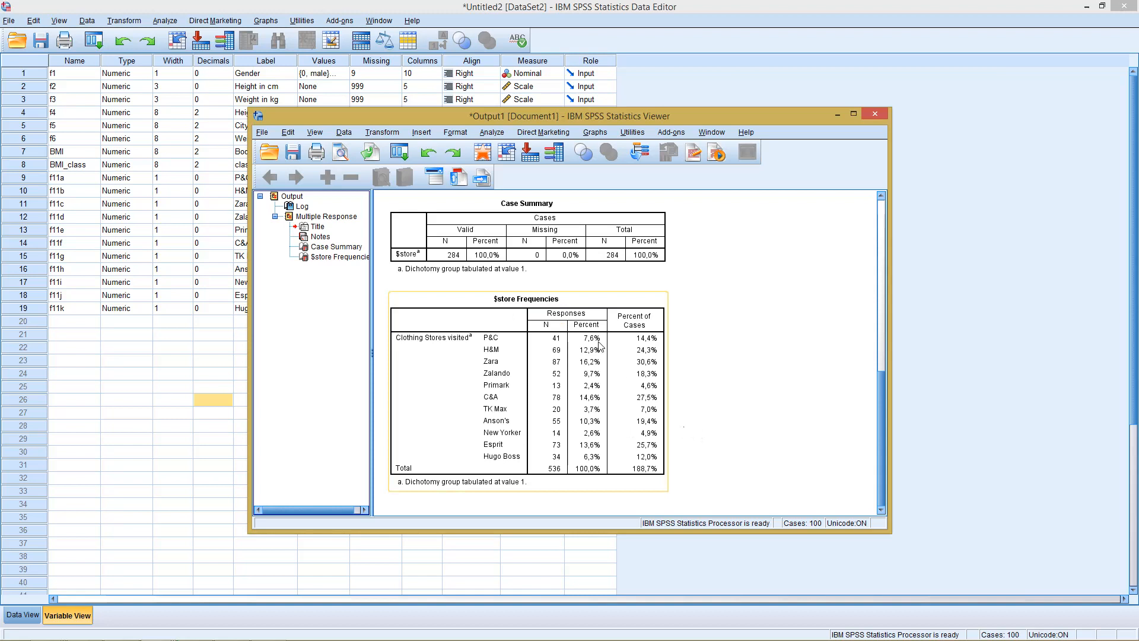
mouse_move(642, 367)
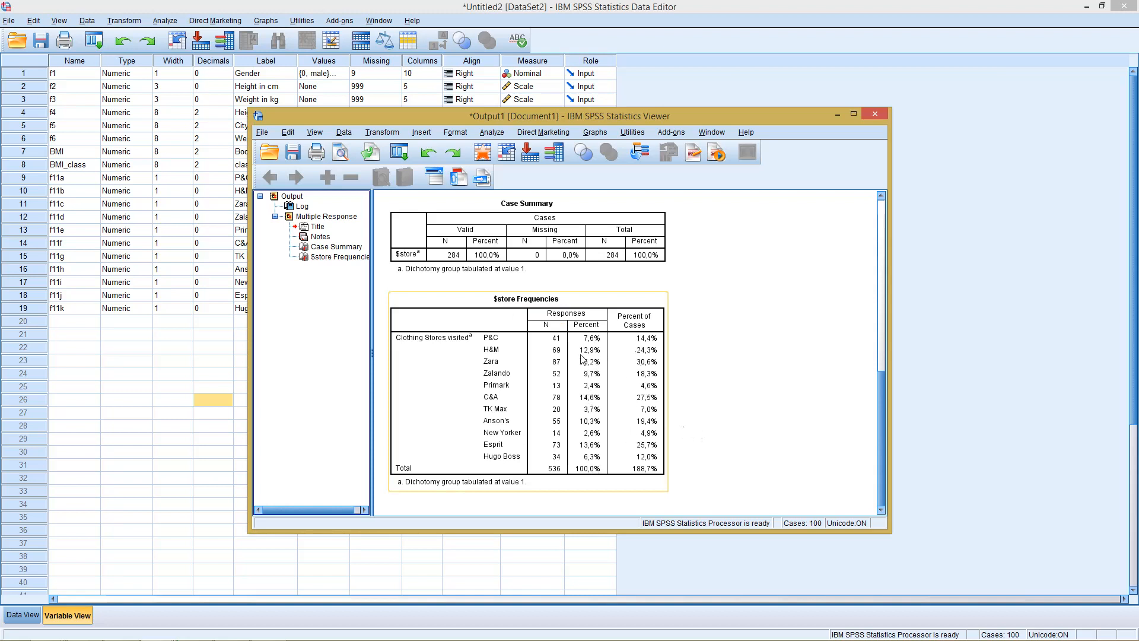
mouse_move(537, 362)
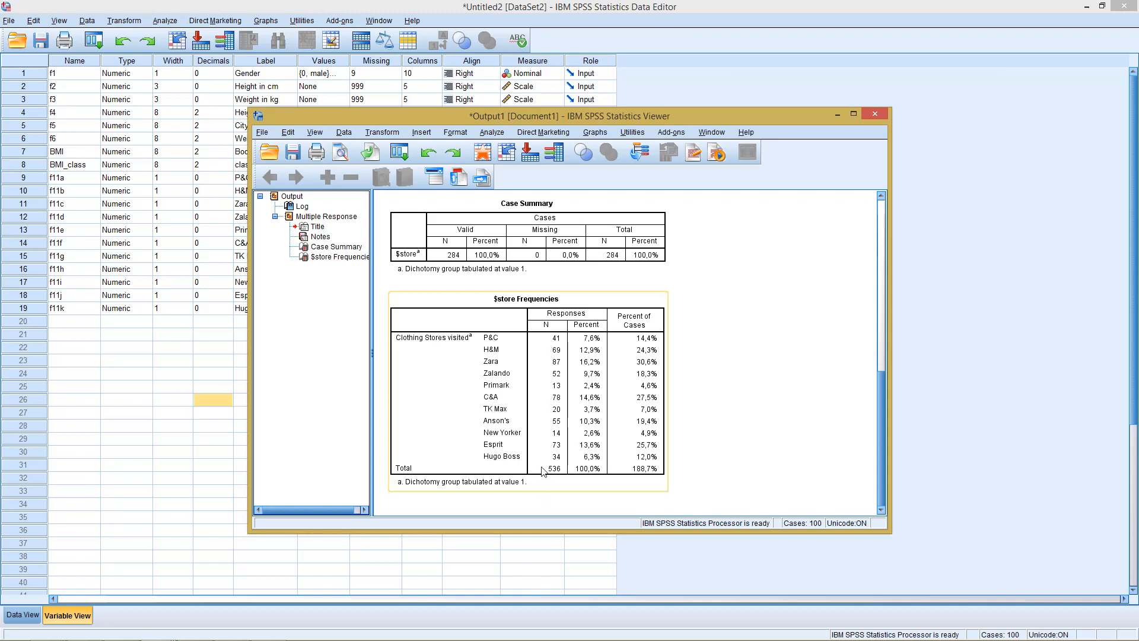
mouse_move(553, 478)
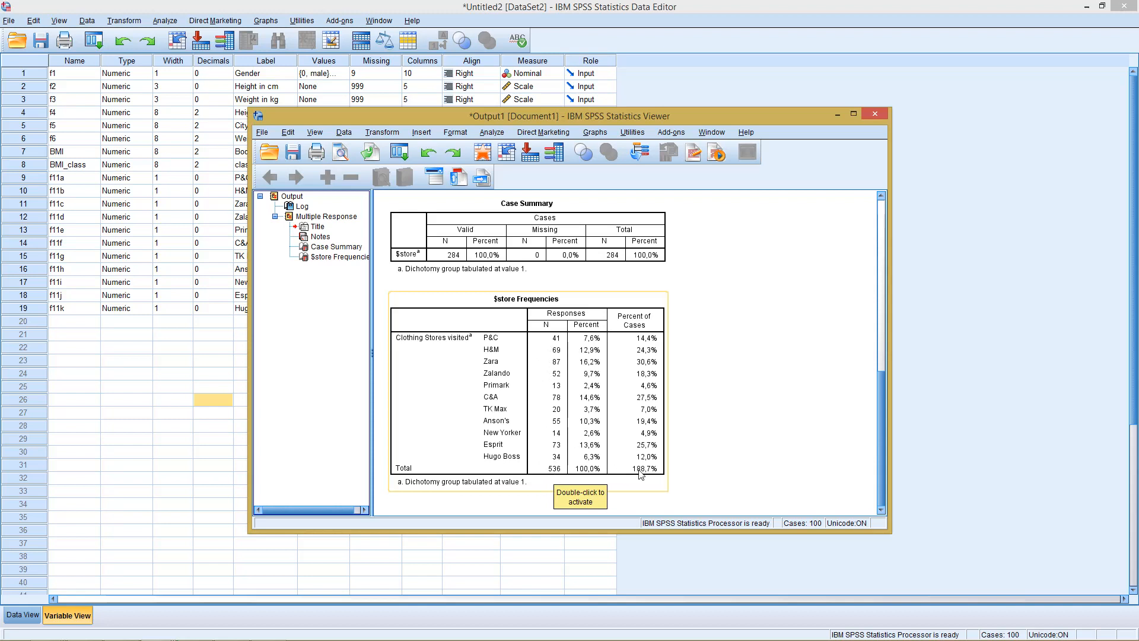
mouse_move(519, 229)
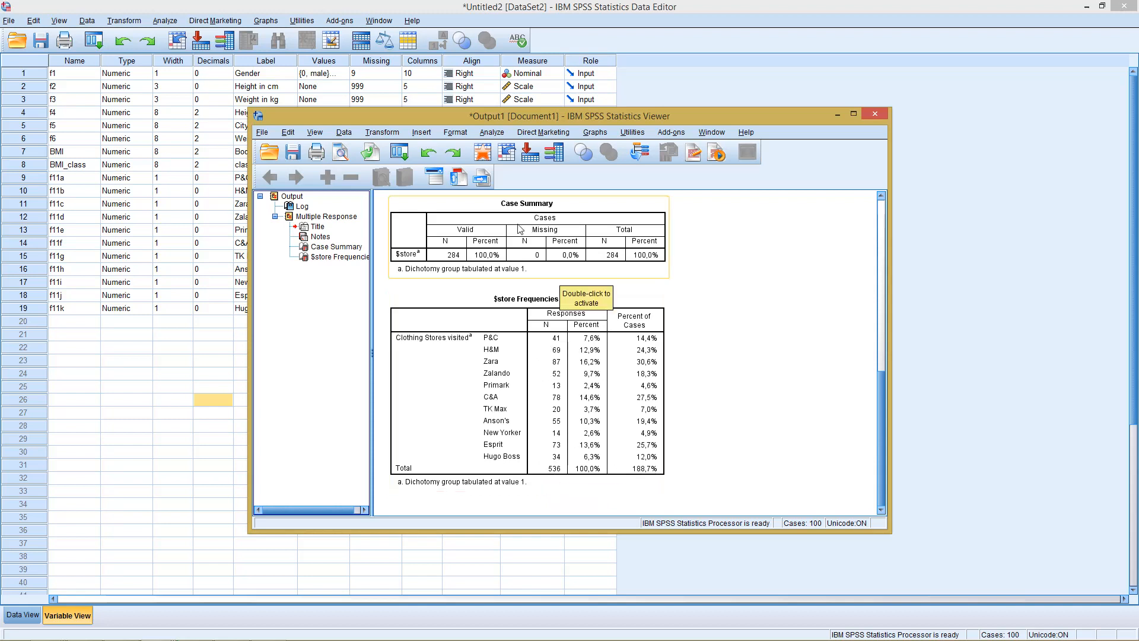
mouse_move(454, 267)
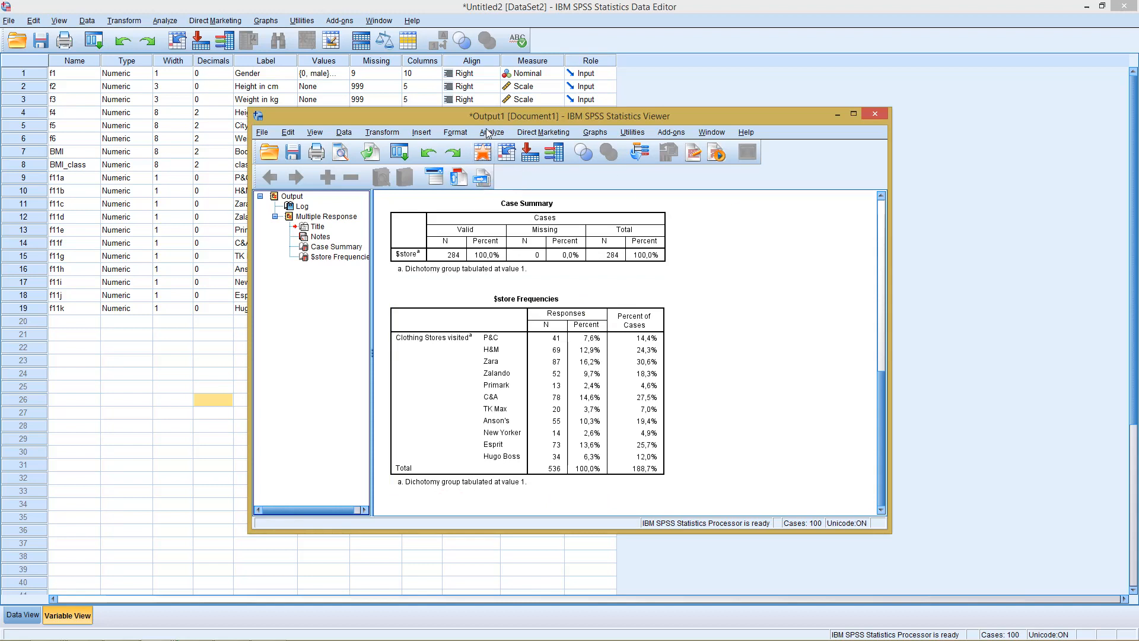
Start a Multiple Response Crosstabs analysis from the Analyze menu
click(491, 132)
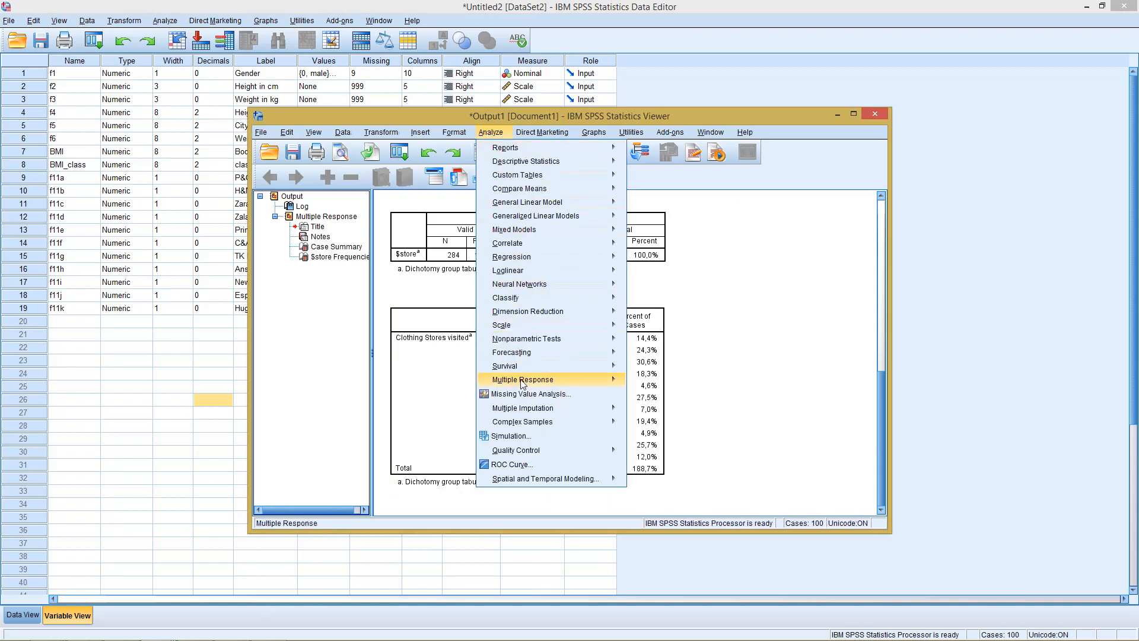
mouse_move(522, 379)
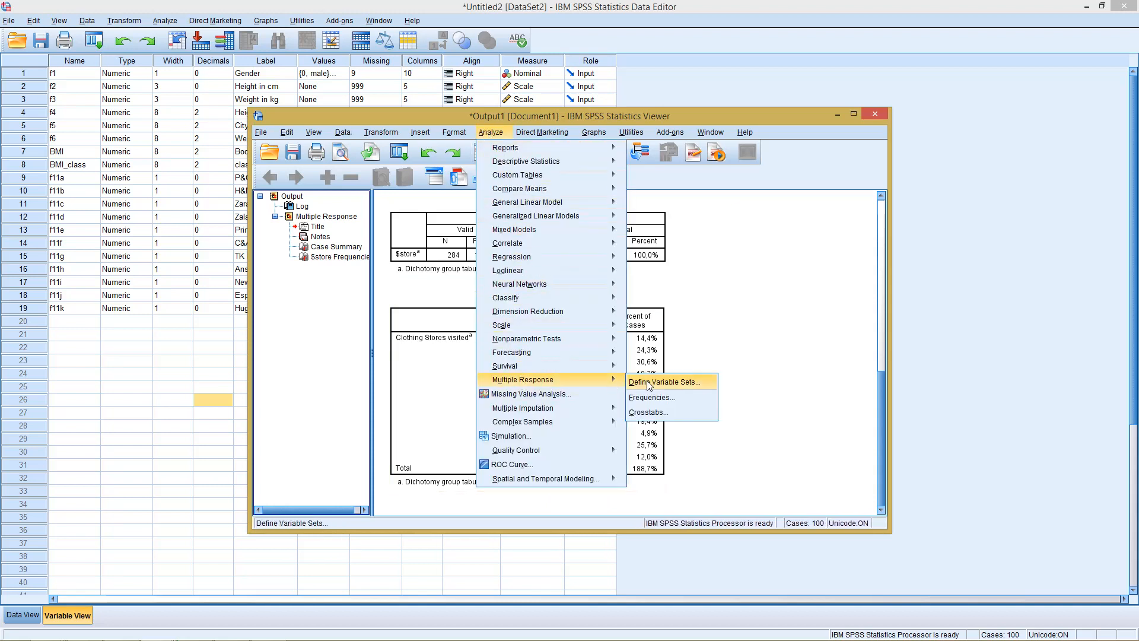
click(646, 412)
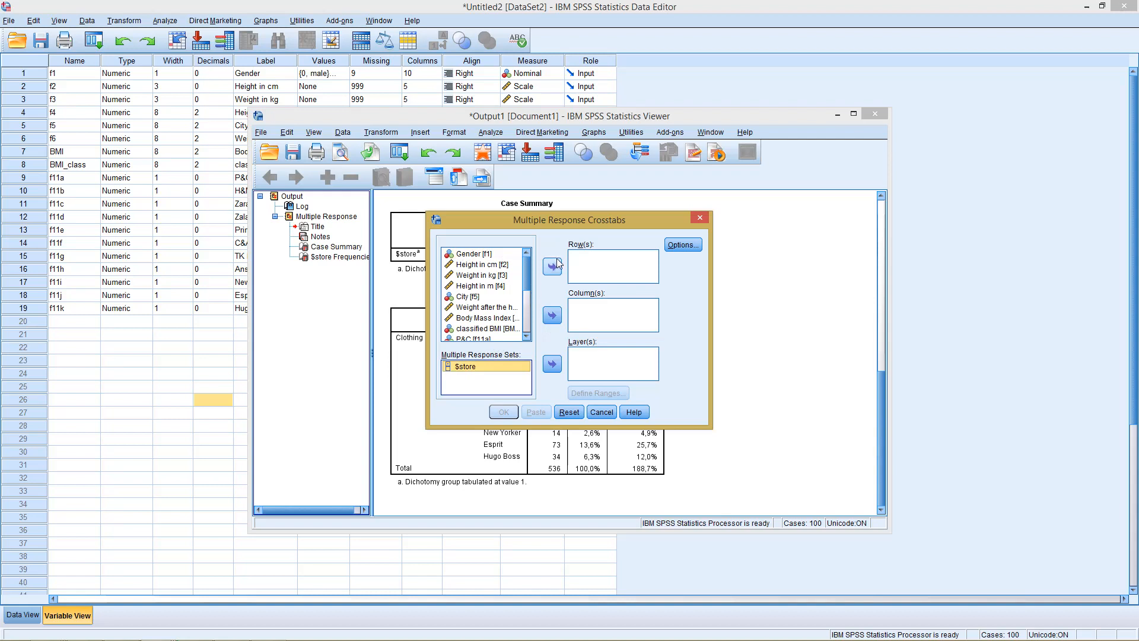
Use $store as rows and Gender (f1) as columns with range 0 to 1
click(551, 264)
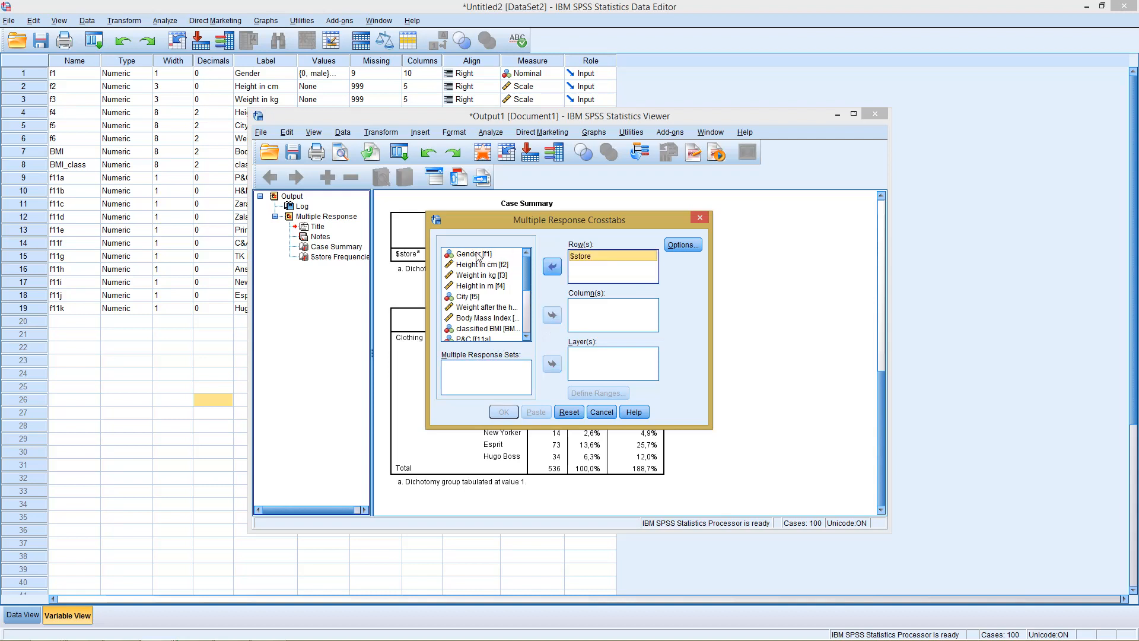
click(552, 316)
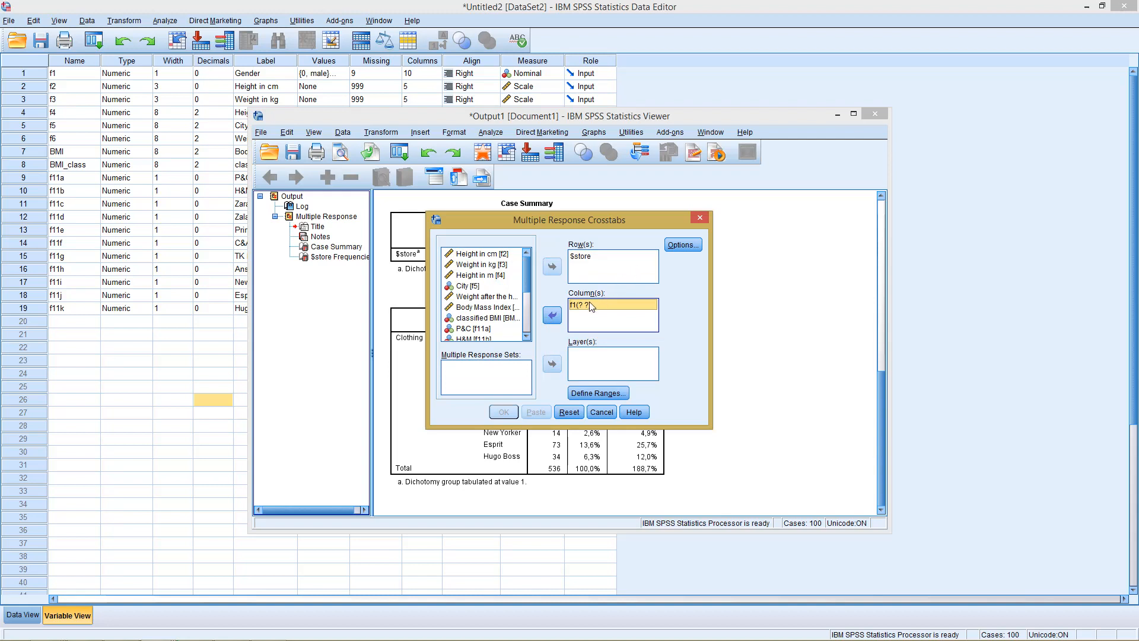
click(596, 393)
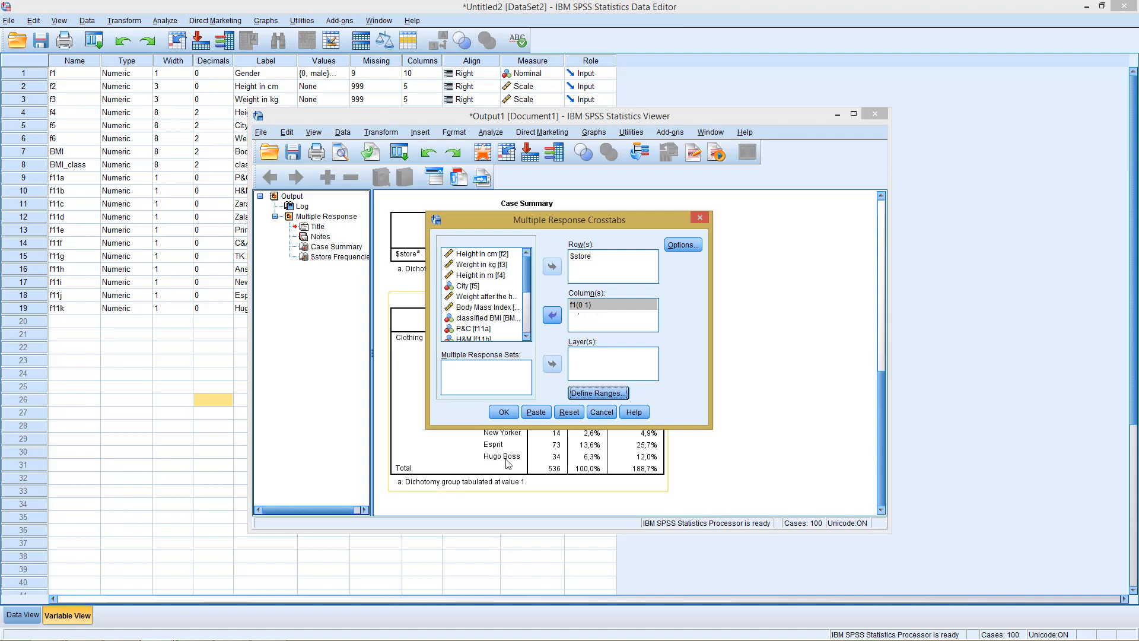
Run the $store by Gender crosstab and review the 124 male, 160 female counts
click(502, 411)
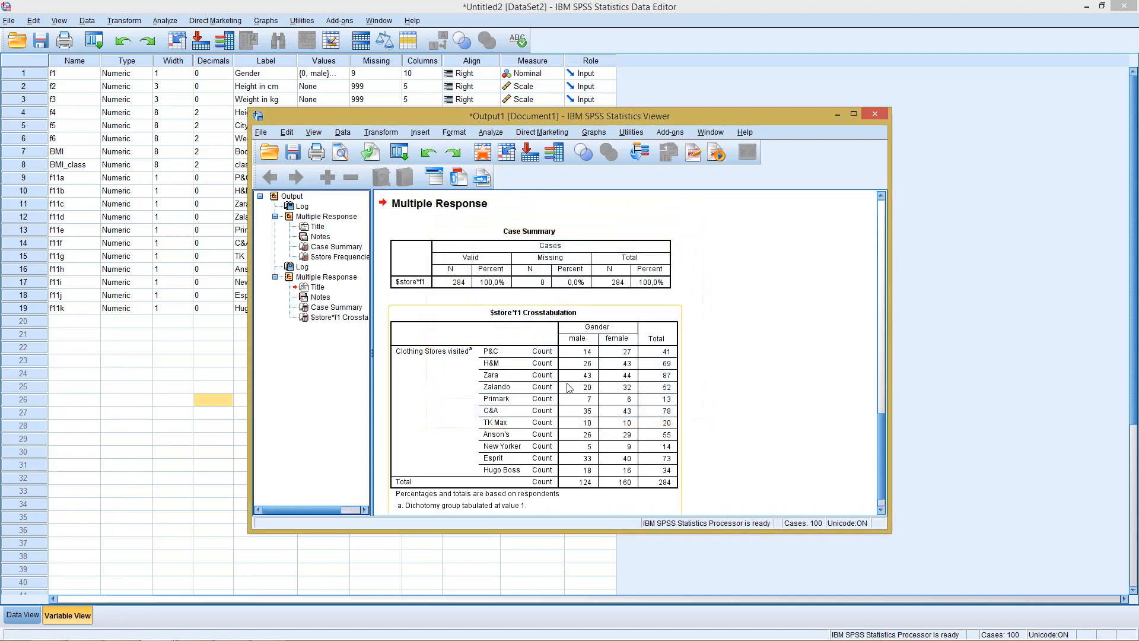
mouse_move(574, 420)
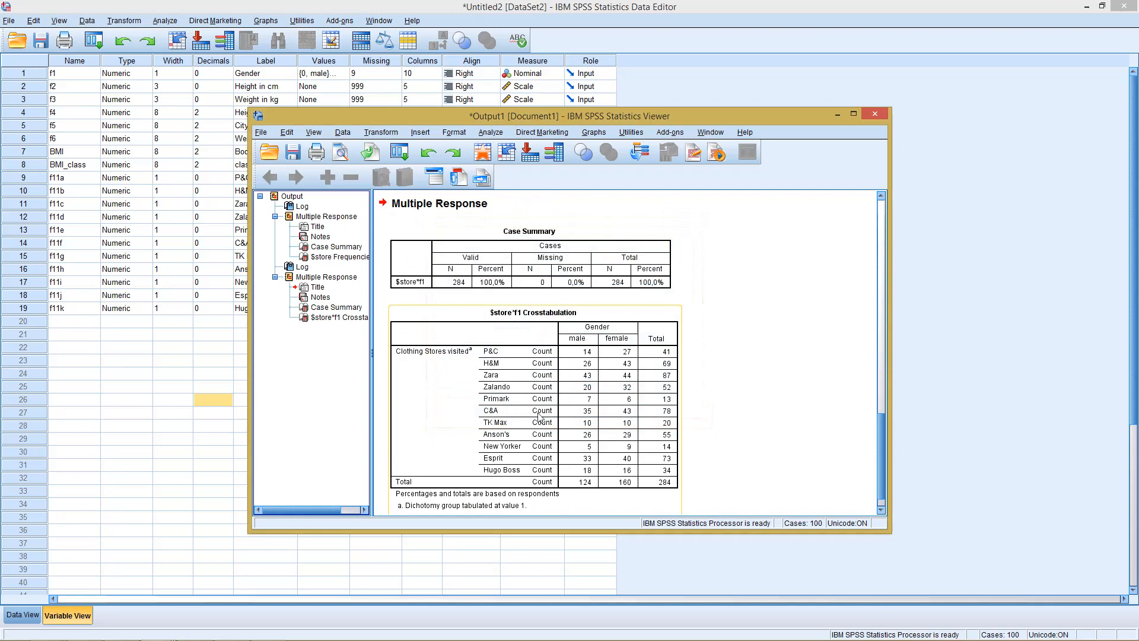
mouse_move(618, 432)
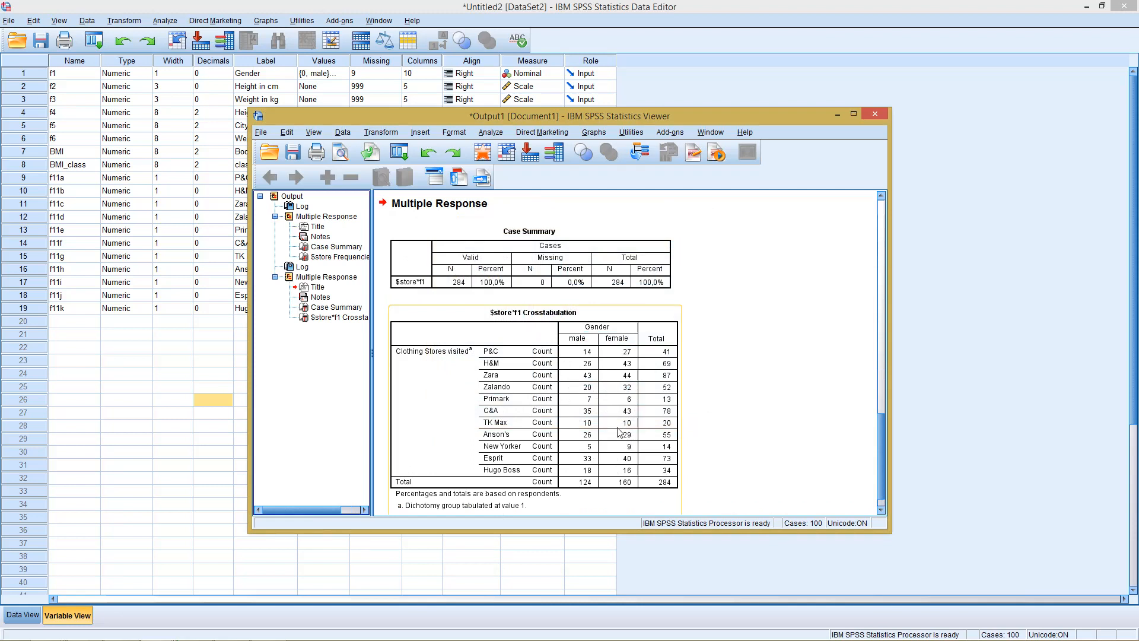
mouse_move(621, 453)
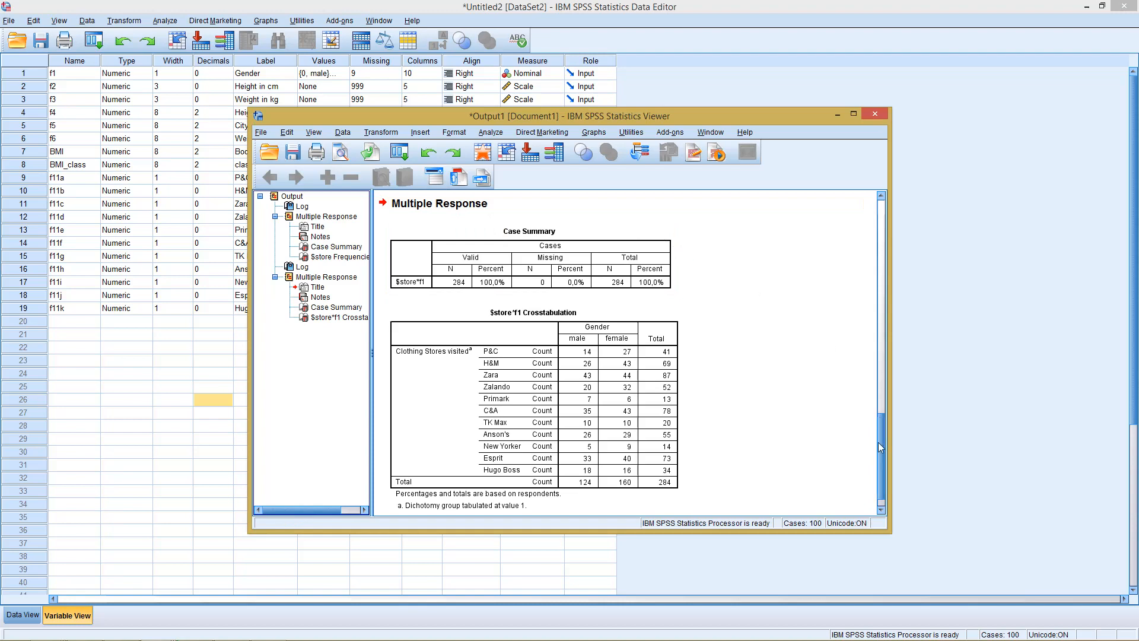
scroll(down, 3)
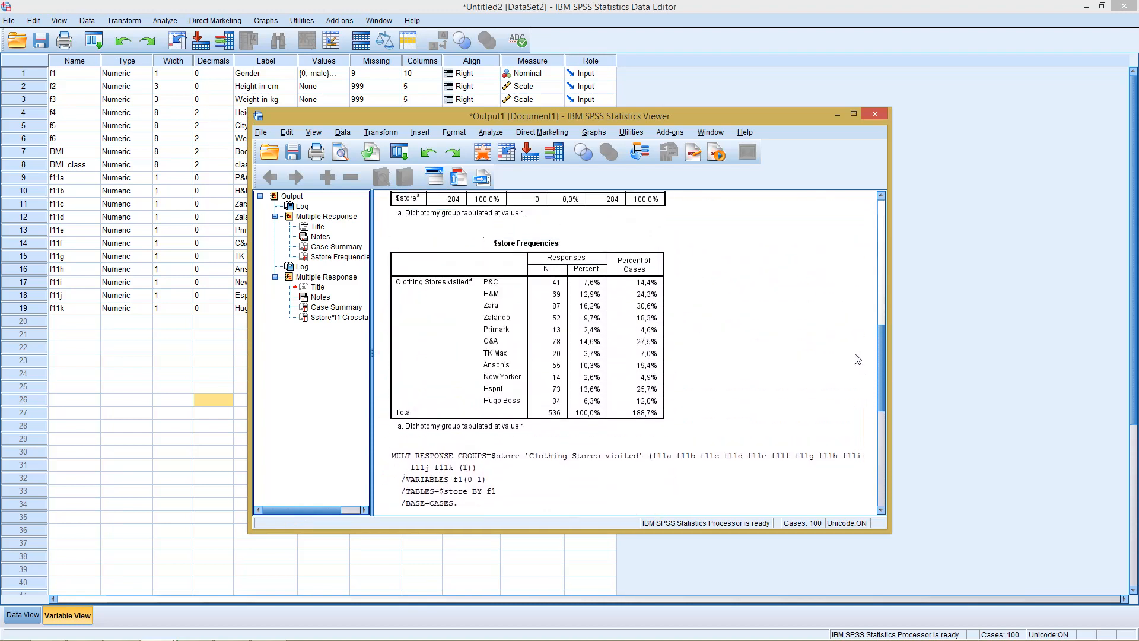
scroll(down, 3)
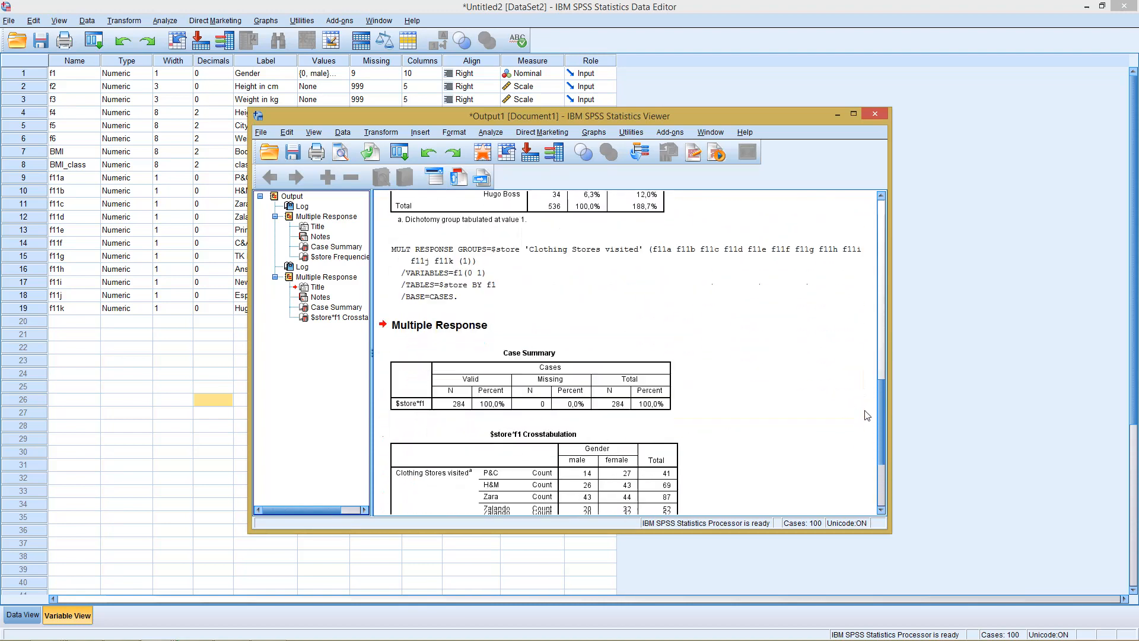
scroll(down, 3)
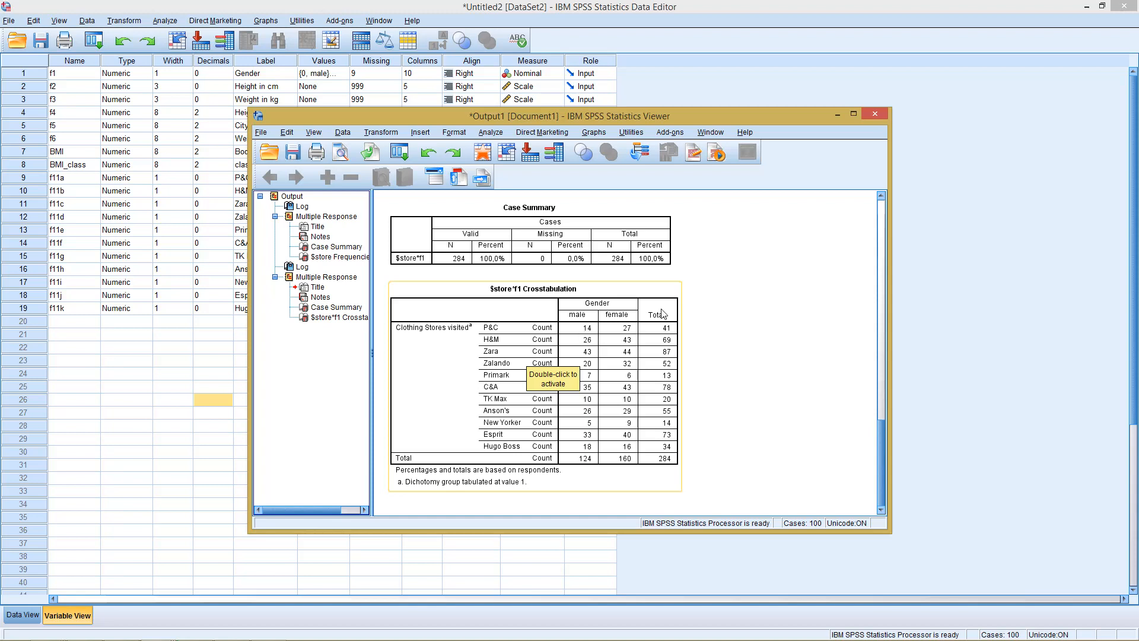
mouse_move(672, 308)
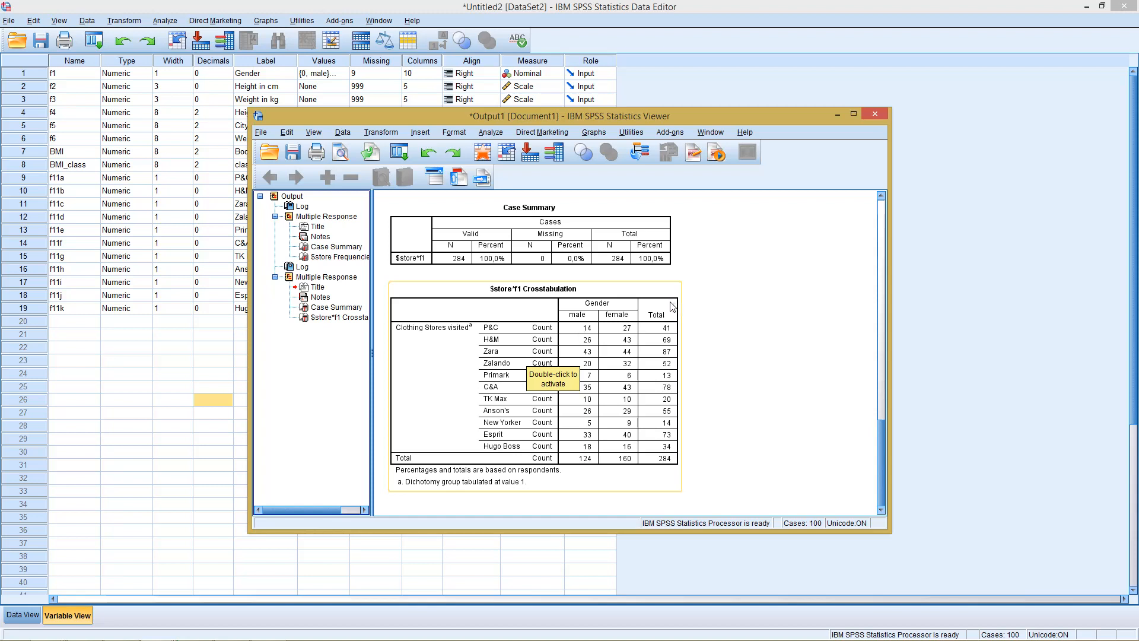